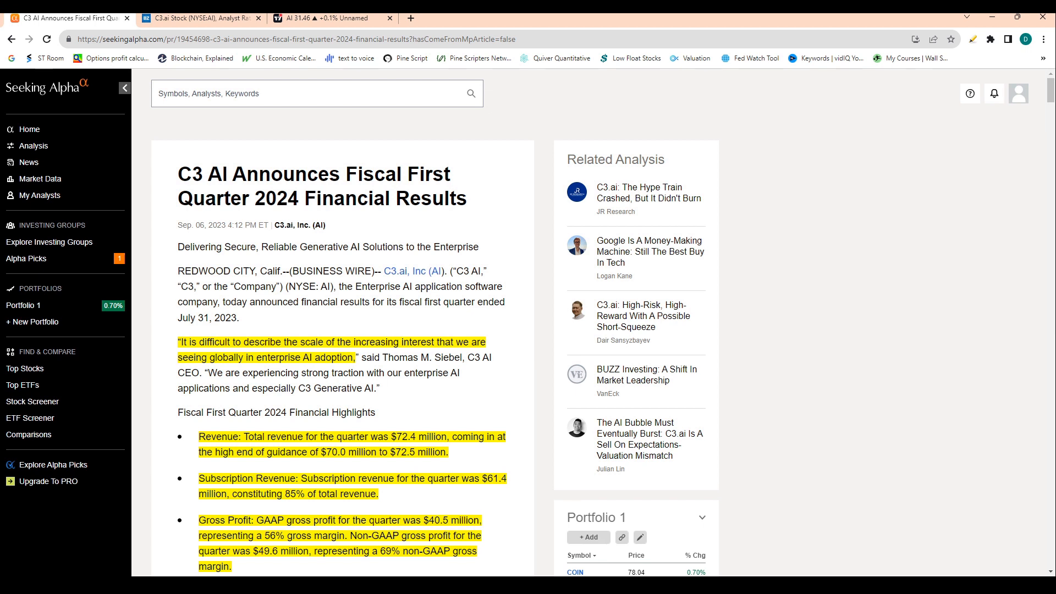
pyautogui.moveTo(622, 339)
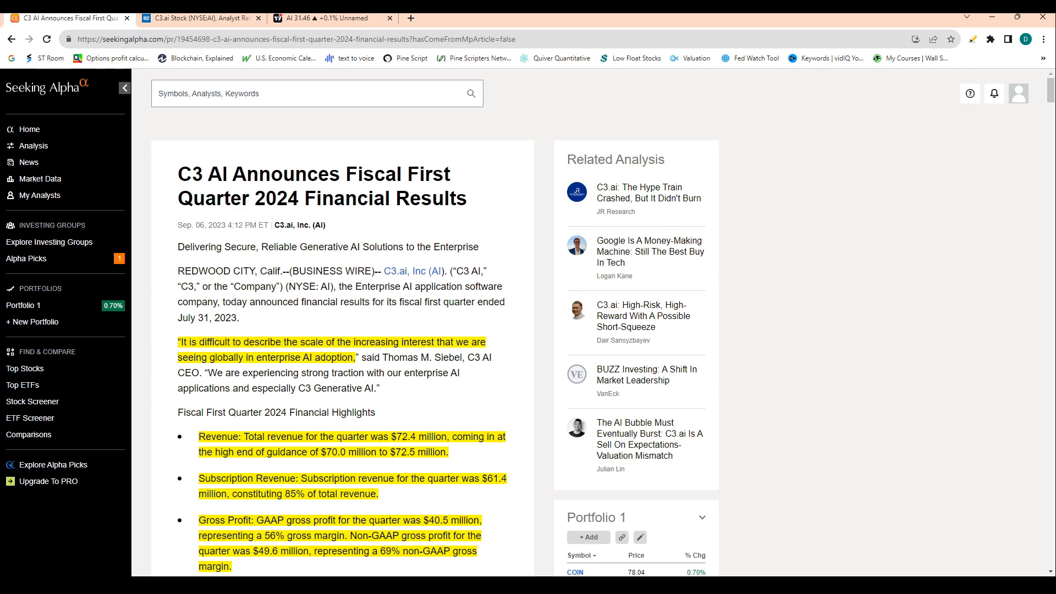
# Step: Scroll the C3 AI press release down to the Fiscal First Quarter 2024 Financial Highlights list
pyautogui.scroll(-3)
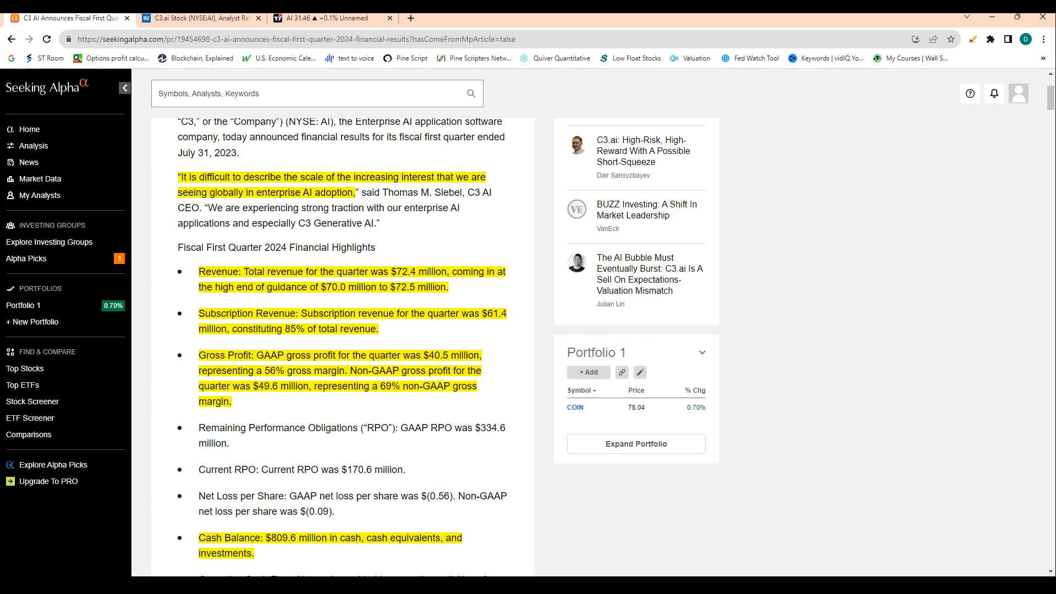
# Step: Scroll past free cash flow to the Customer Wins and Expansions and C3 AI Partner Network sections
pyautogui.scroll(-3)
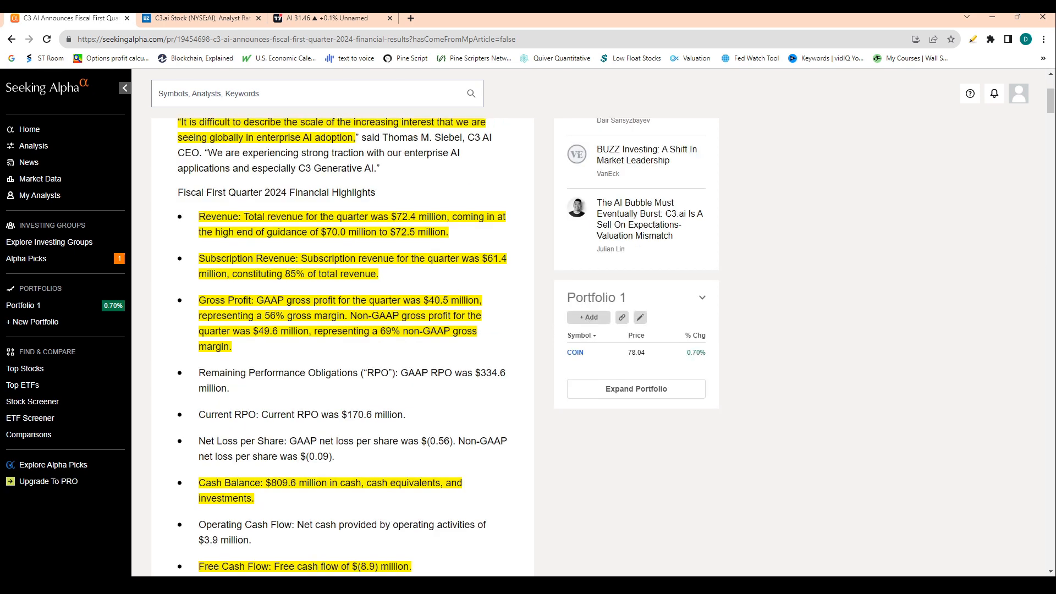
pyautogui.scroll(-3)
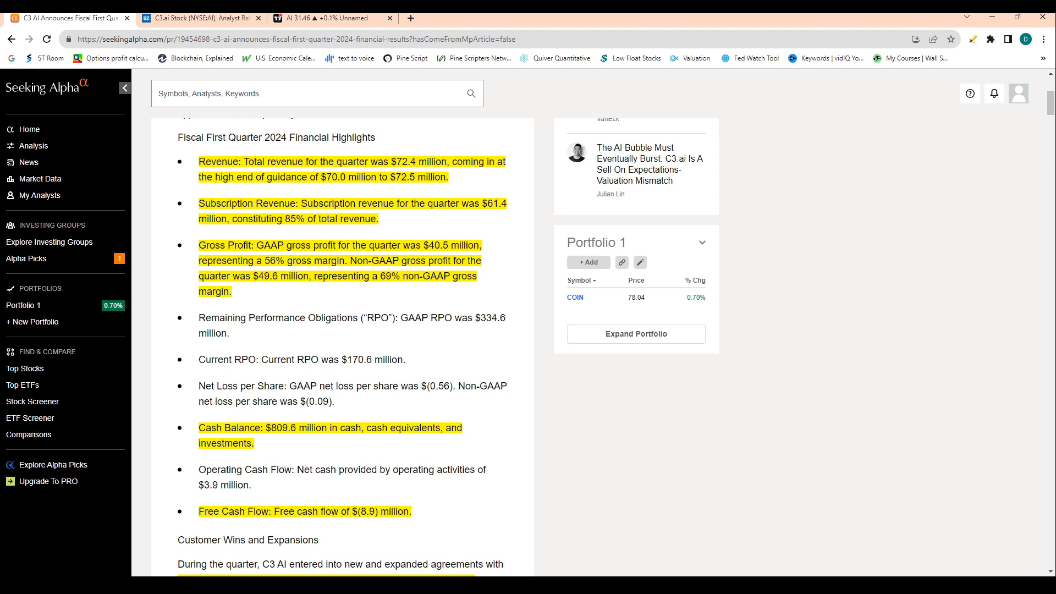
pyautogui.scroll(-3)
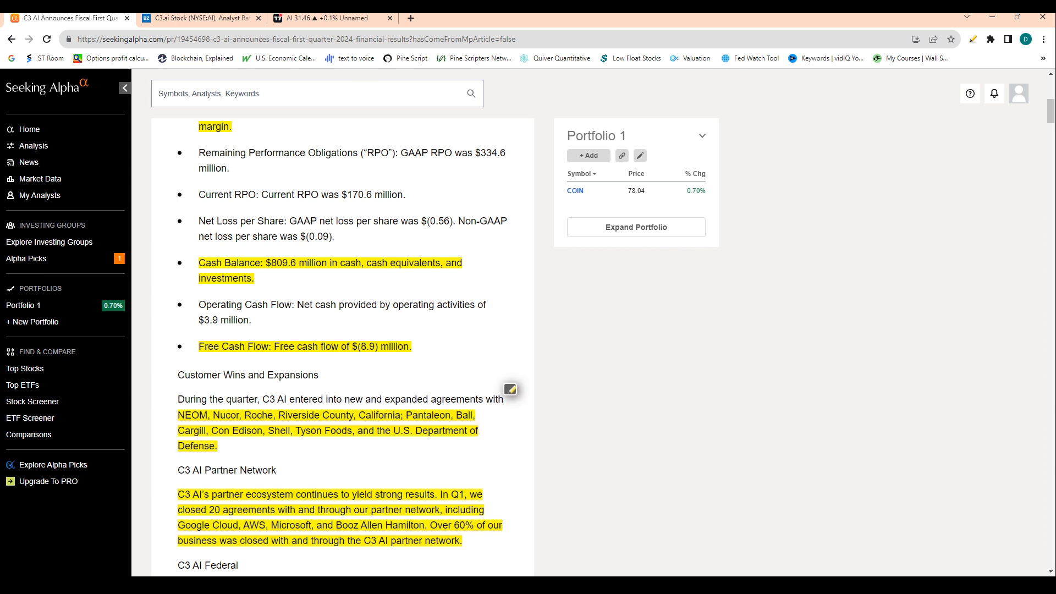
# Step: Scroll down to the C3 AI Federal bookings passage and the Customer Success Stories section
pyautogui.scroll(-3)
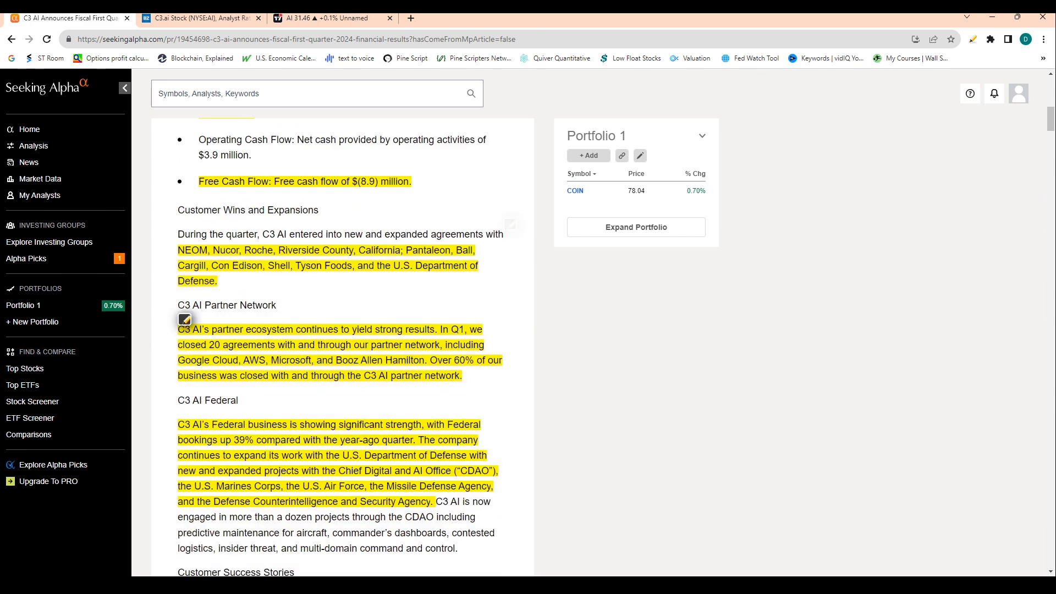
pyautogui.moveTo(510, 224)
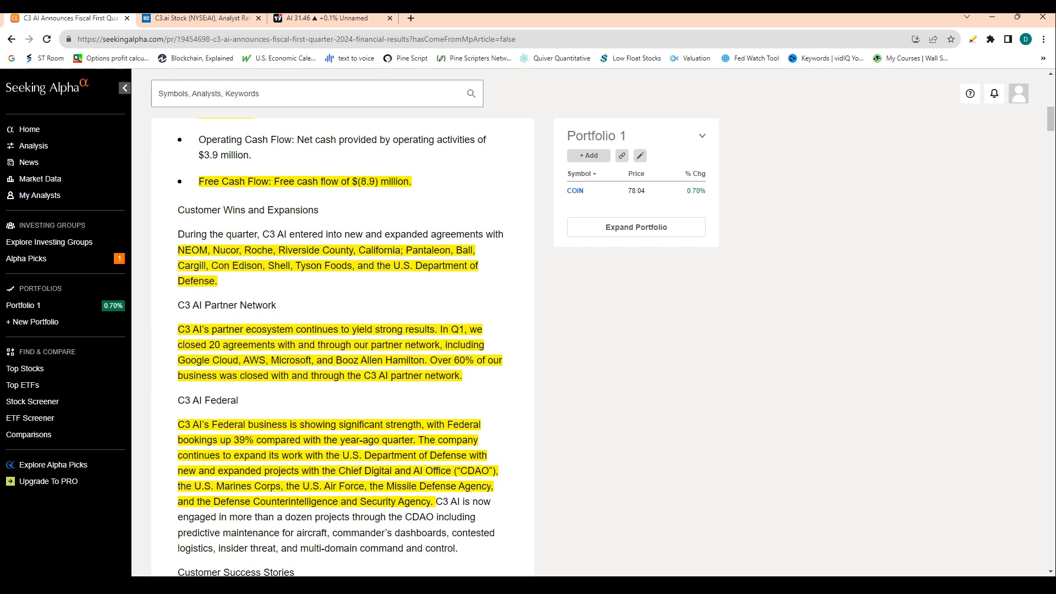
pyautogui.scroll(-3)
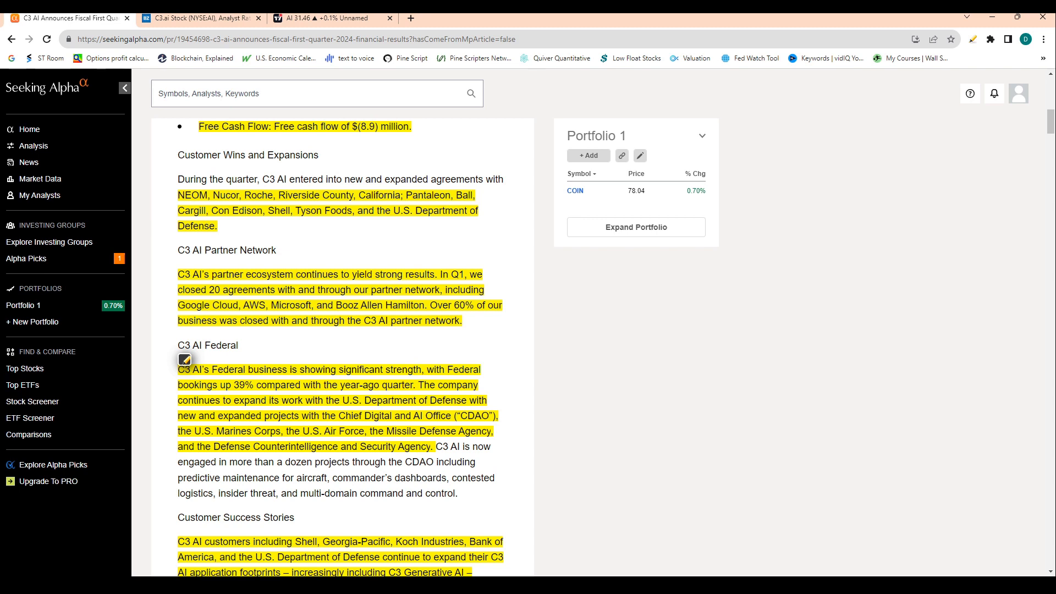
# Step: Scroll through C3 Generative AI to the Generative AI Suite announcement and Siebel's market-response quote
pyautogui.scroll(-3)
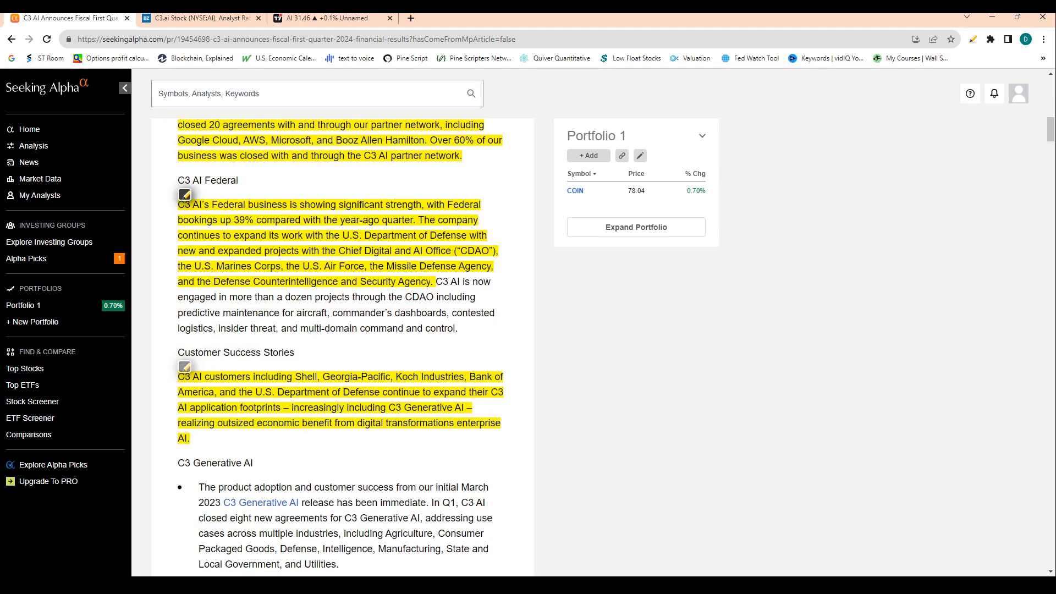
pyautogui.click(185, 366)
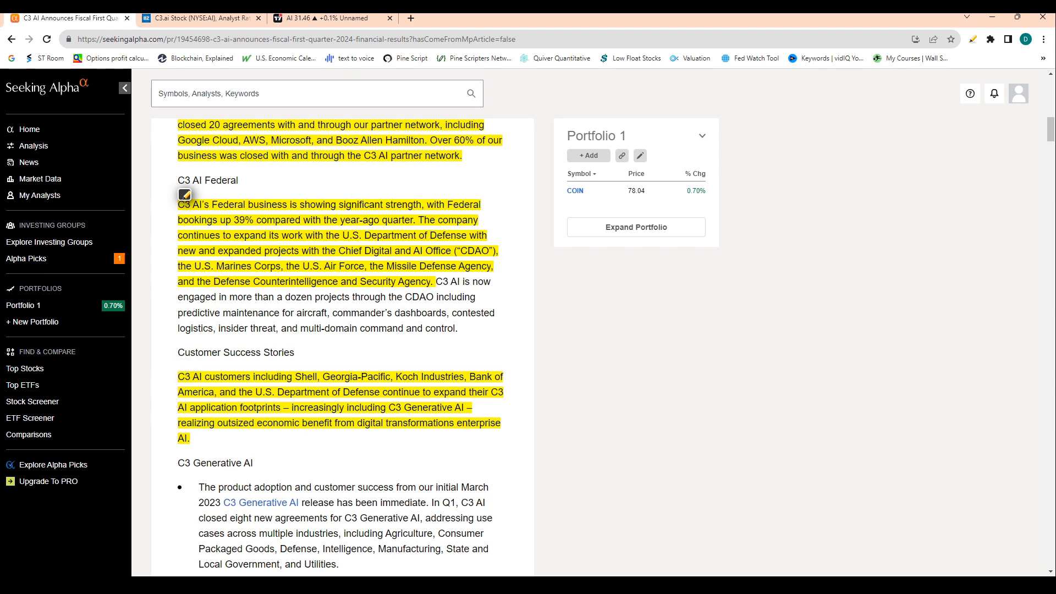
pyautogui.scroll(-3)
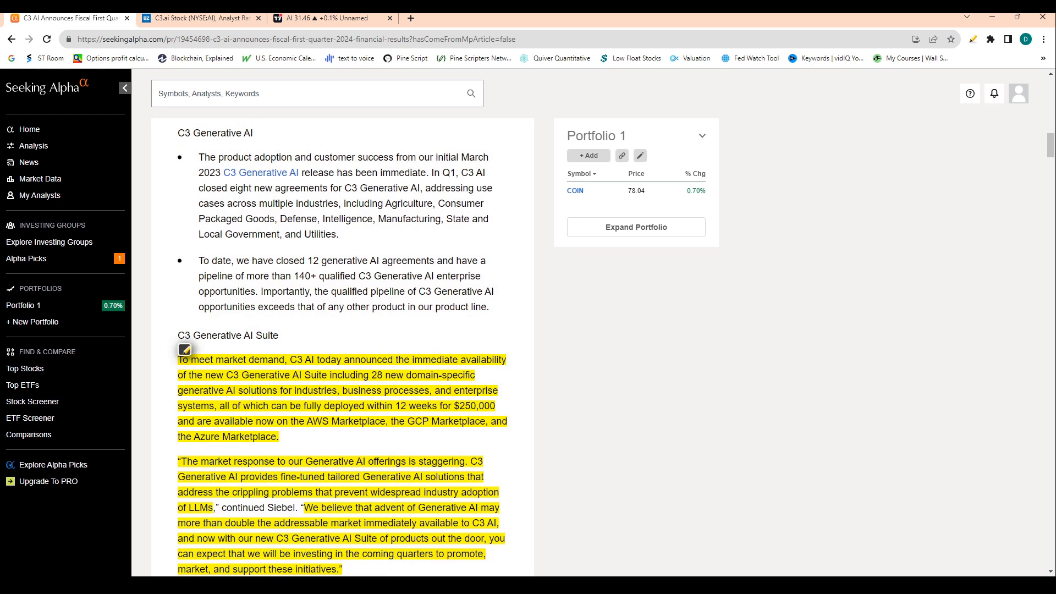
pyautogui.scroll(-3)
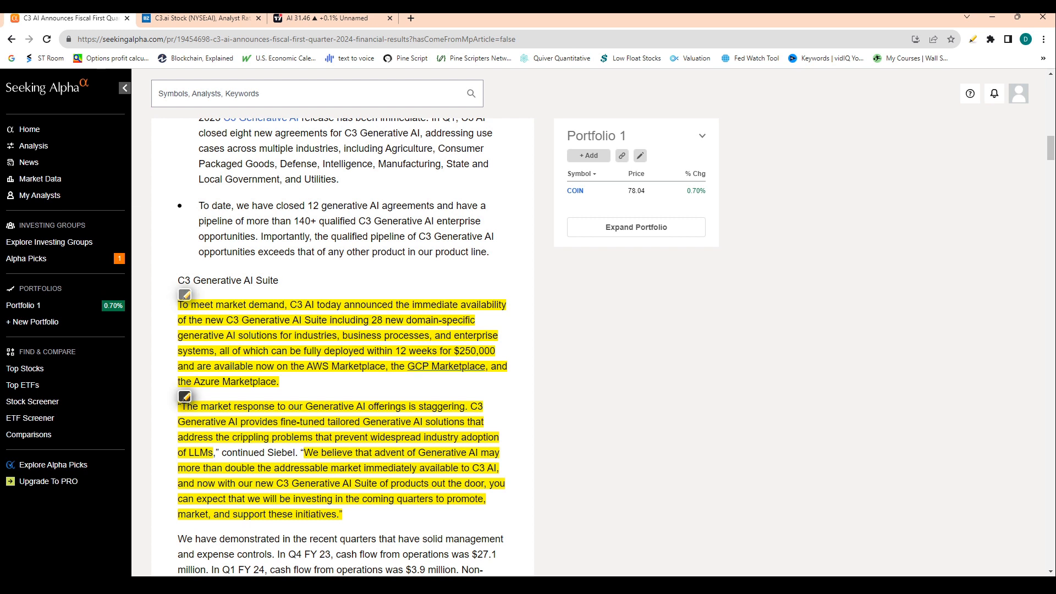
pyautogui.scroll(-3)
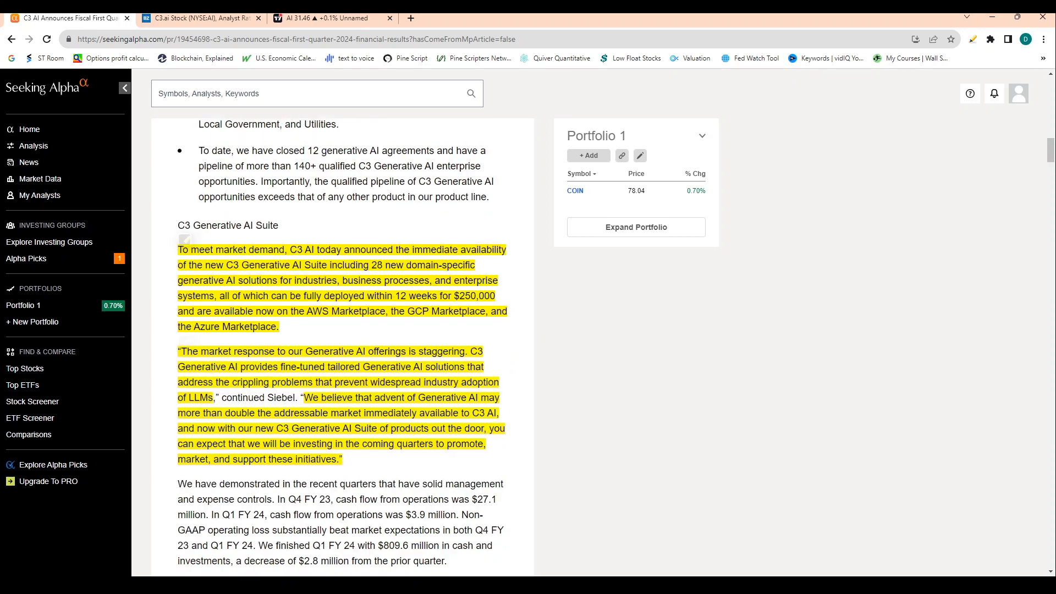
# Step: Scroll to the cash flow paragraph and the Generative AI marketing investment decision with Siebel's quotes
pyautogui.scroll(-3)
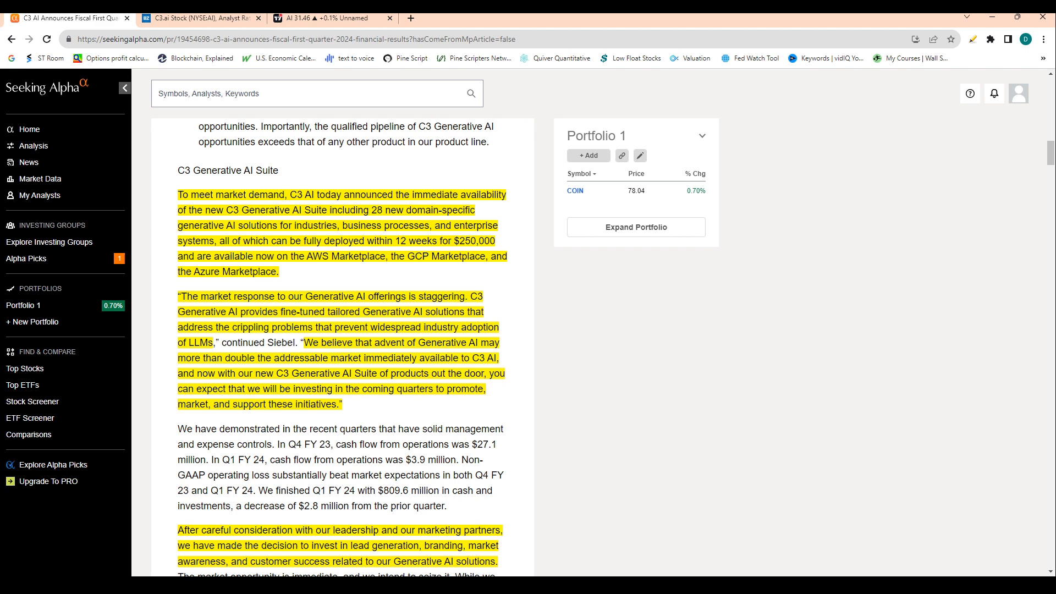
pyautogui.scroll(-3)
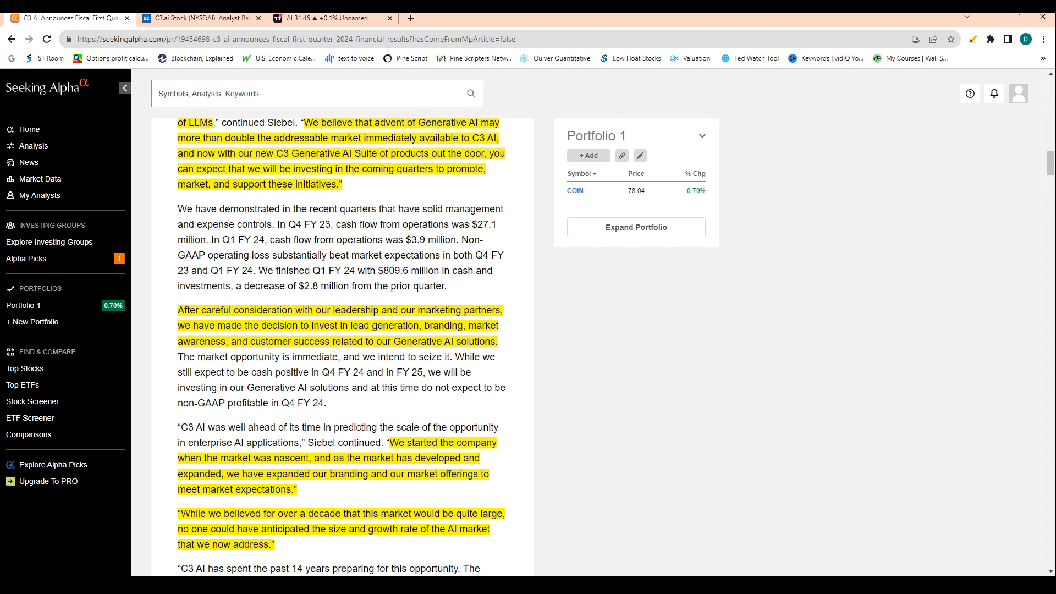
# Step: Scroll past Q2 and full-year fiscal 2024 guidance to the free cash flow and non-GAAP measures paragraphs
pyautogui.scroll(-3)
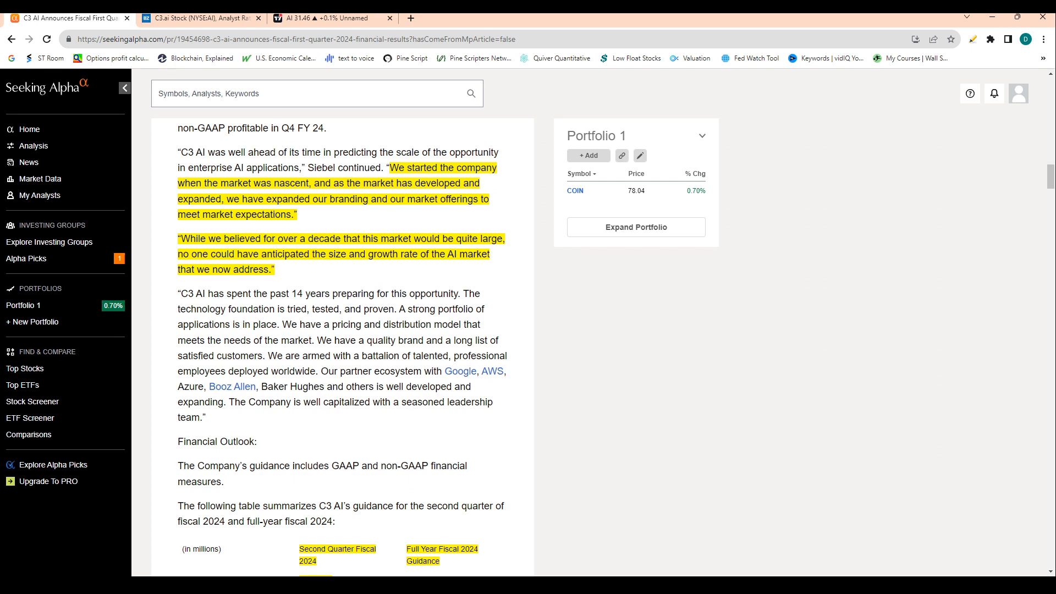
pyautogui.scroll(-3)
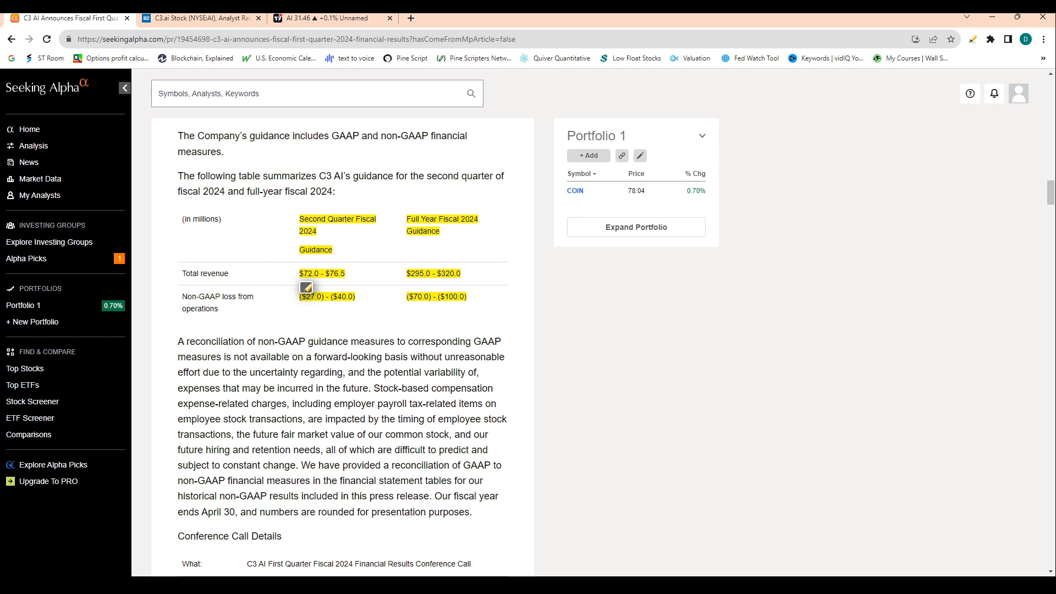
pyautogui.moveTo(306, 288)
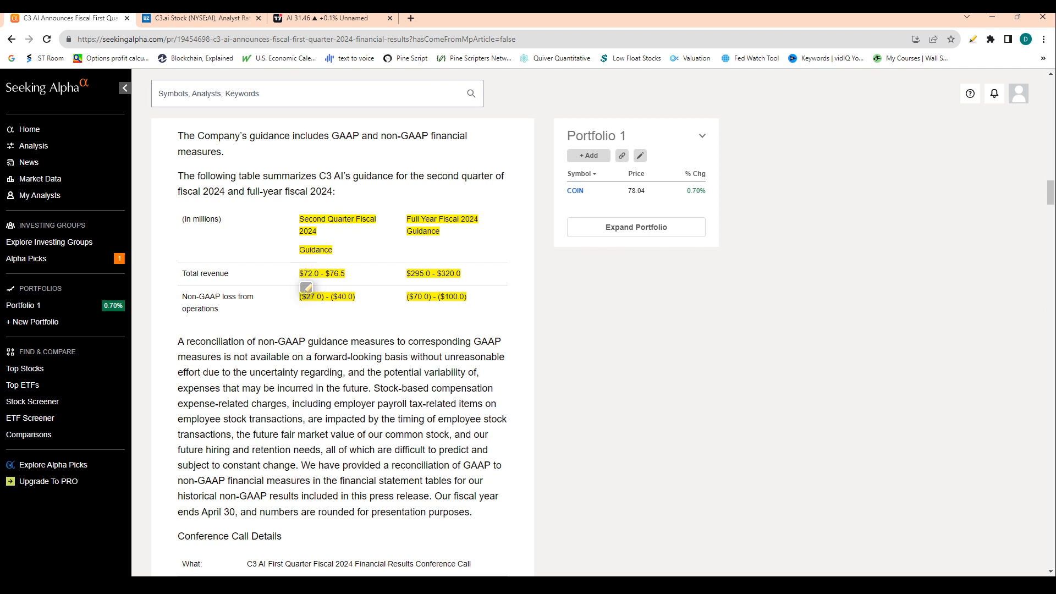
pyautogui.moveTo(307, 287)
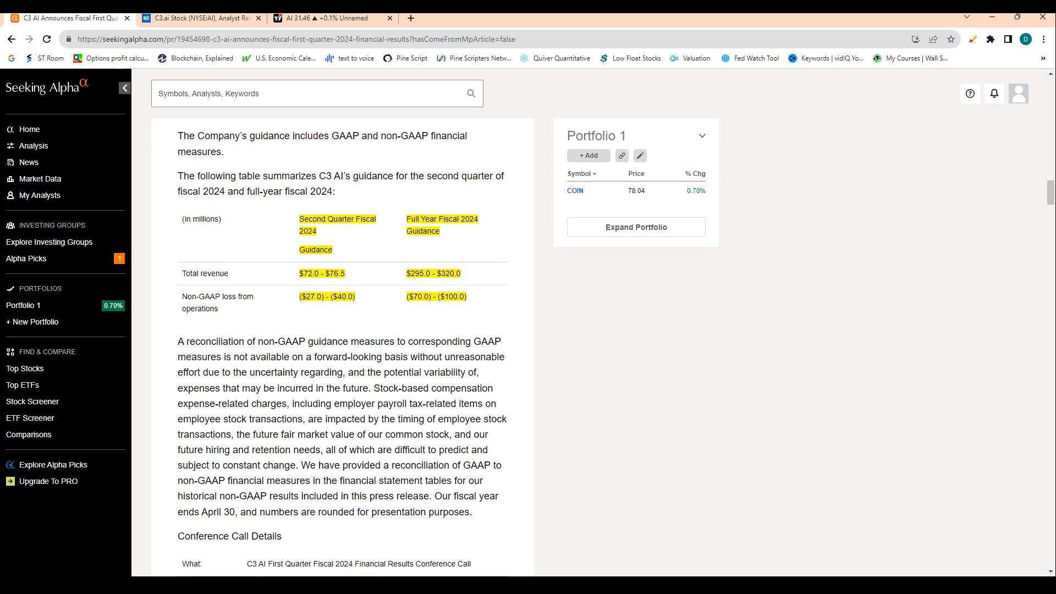
pyautogui.scroll(-3)
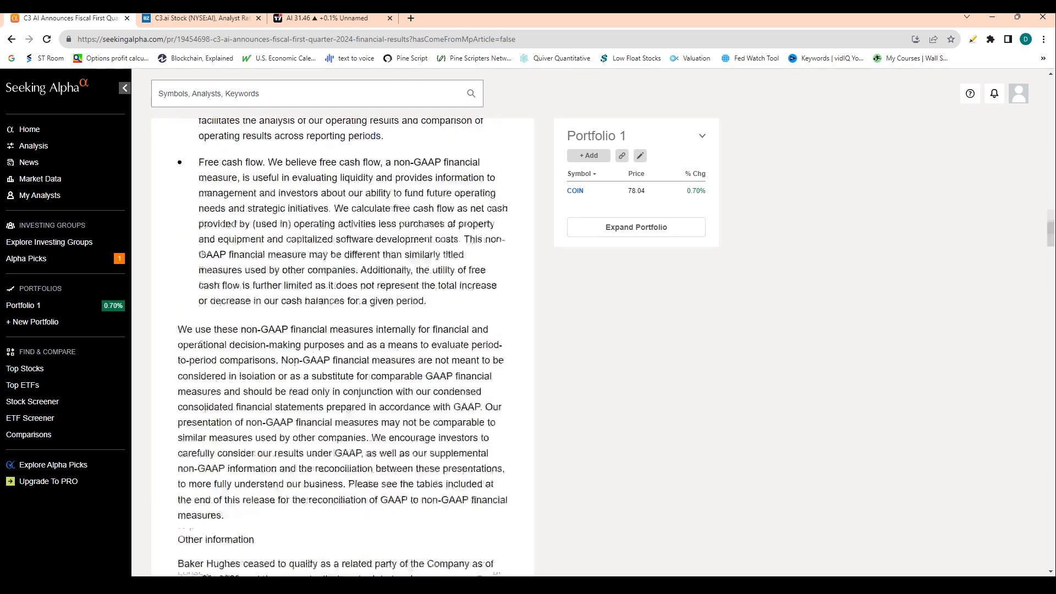
# Step: Recheck the statement of operations' cost of revenue and gross profit, then reach the balance sheet's cash and total assets
pyautogui.scroll(-3)
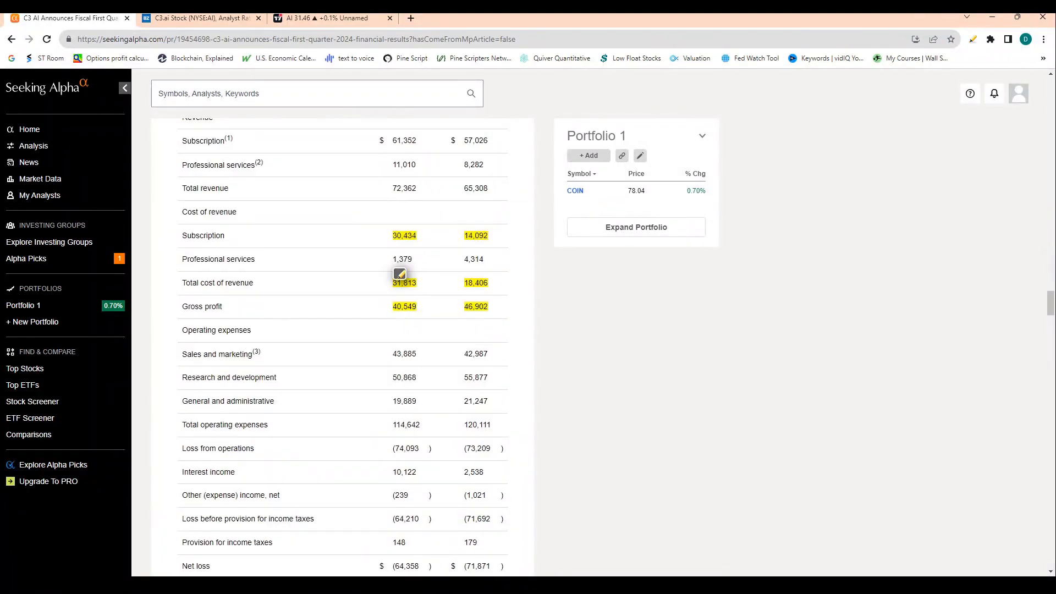
pyautogui.scroll(3)
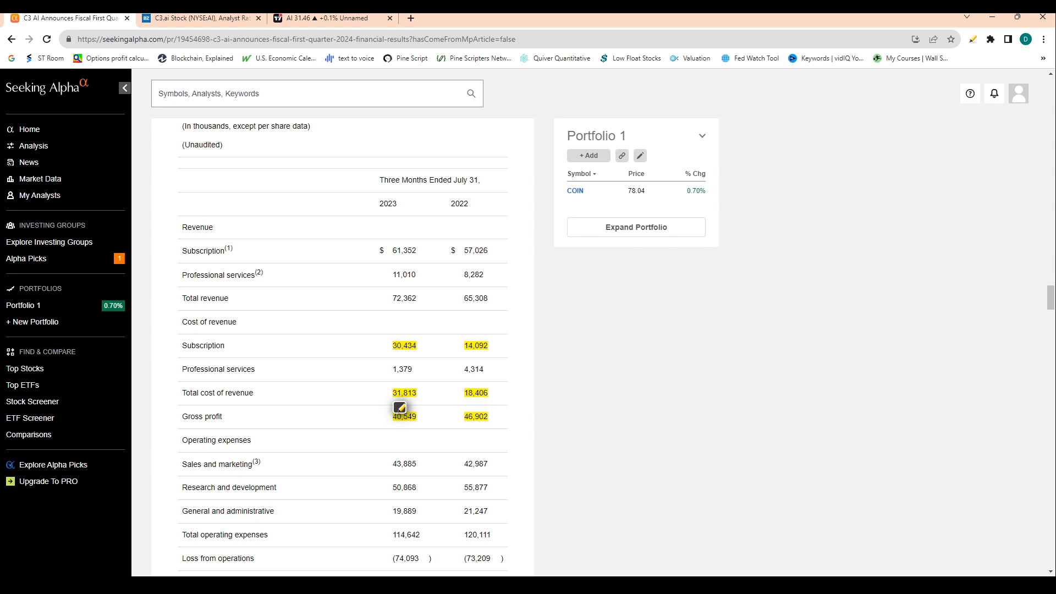
pyautogui.scroll(3)
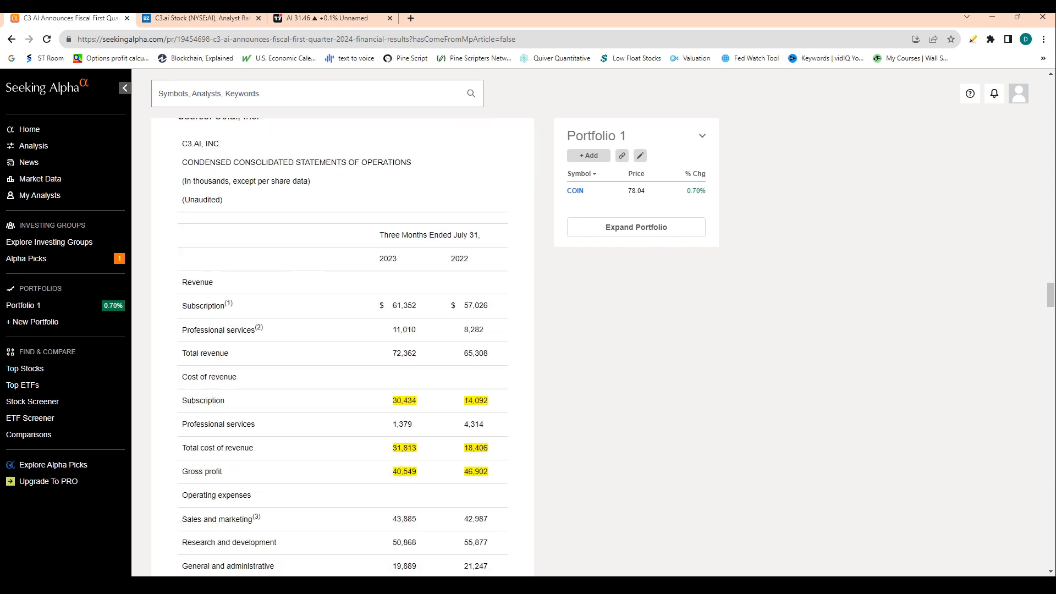
pyautogui.scroll(-3)
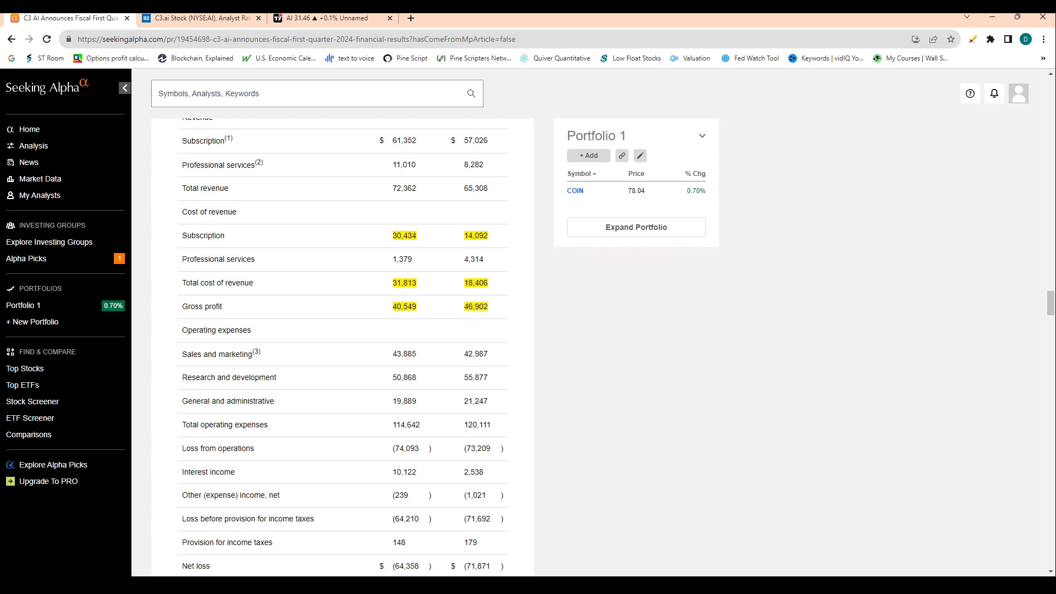
pyautogui.scroll(-3)
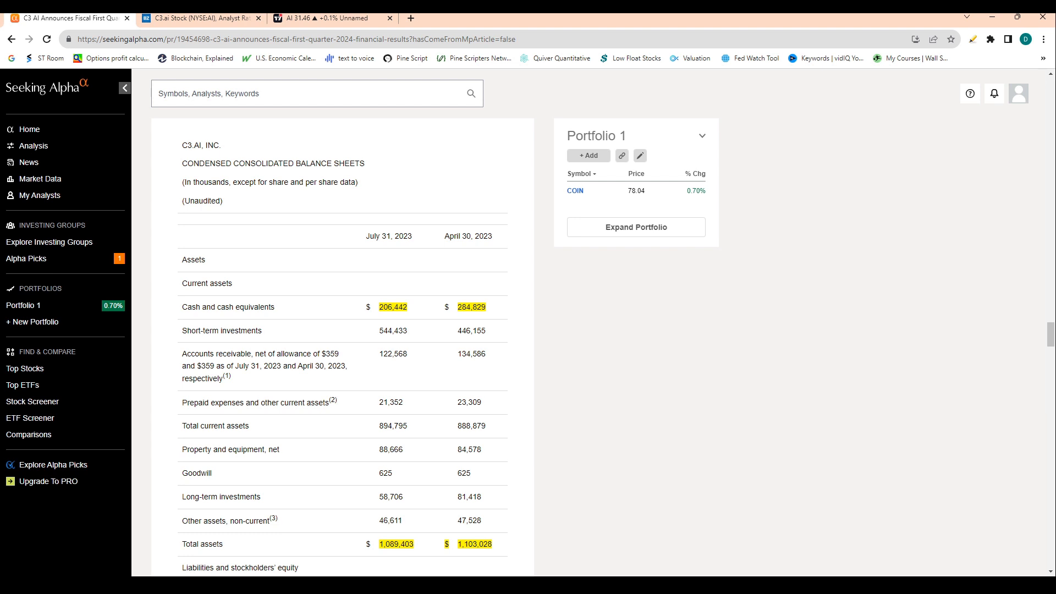
# Step: Scroll past total liabilities to the cash flow statement's depreciation and amortization figures
pyautogui.scroll(-3)
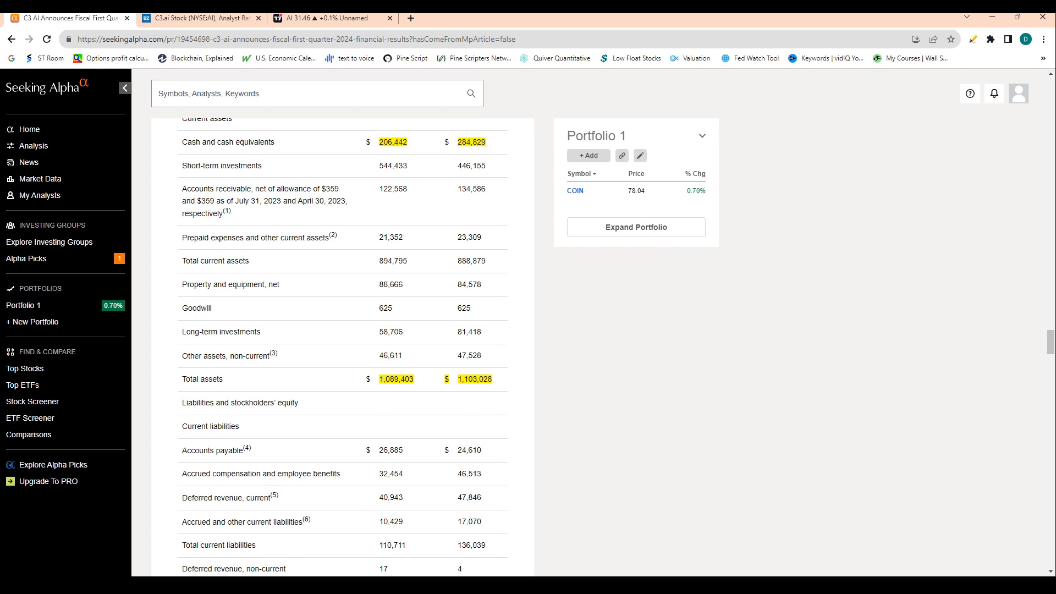
pyautogui.scroll(-3)
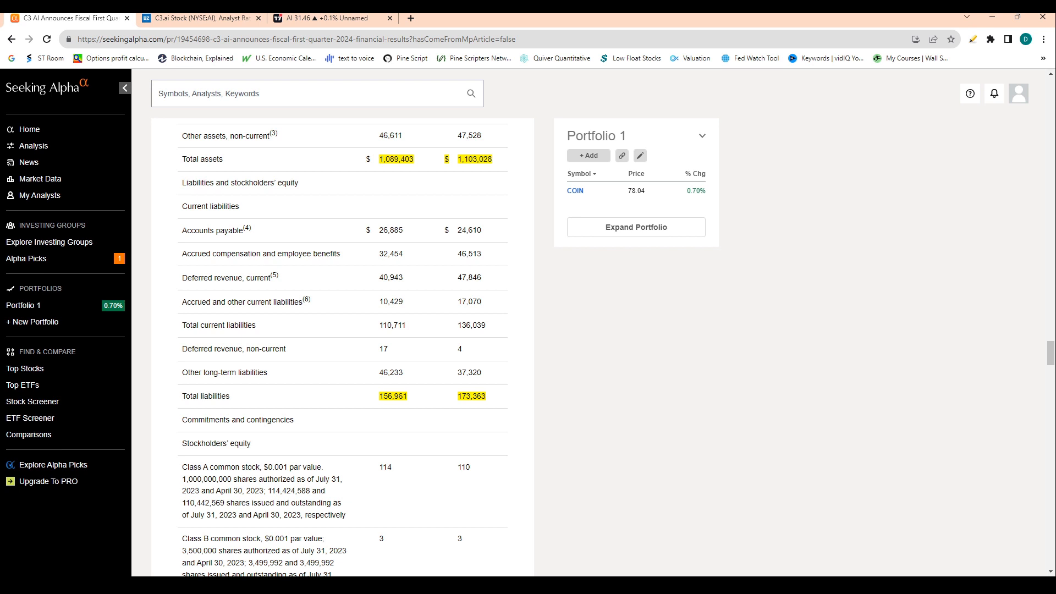
pyautogui.scroll(-3)
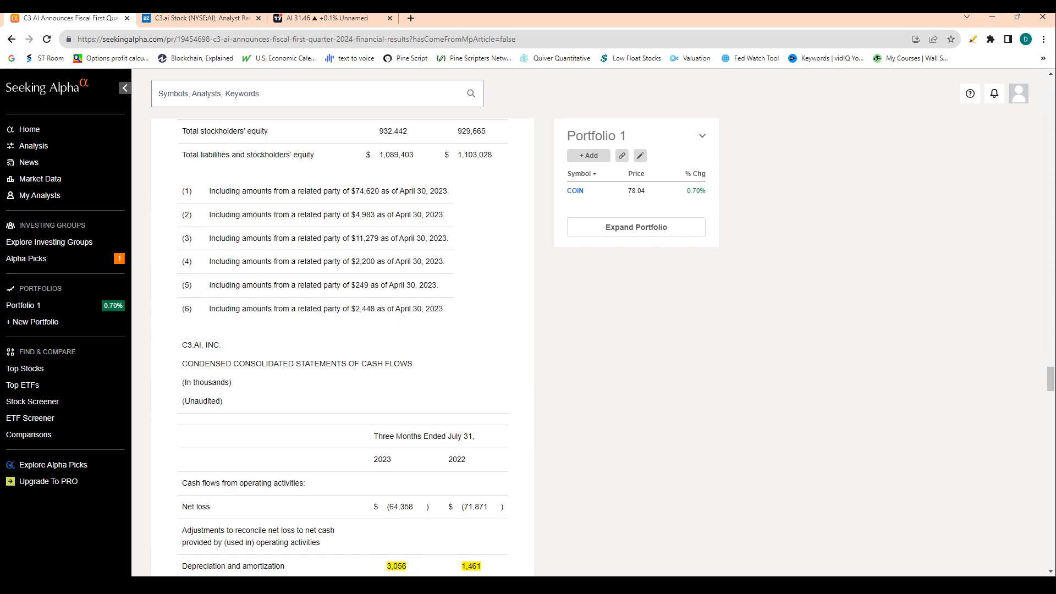
# Step: Scroll through the cash flow statement and back to the GAAP-to-non-GAAP reconciliation's gross margin percentages
pyautogui.scroll(-3)
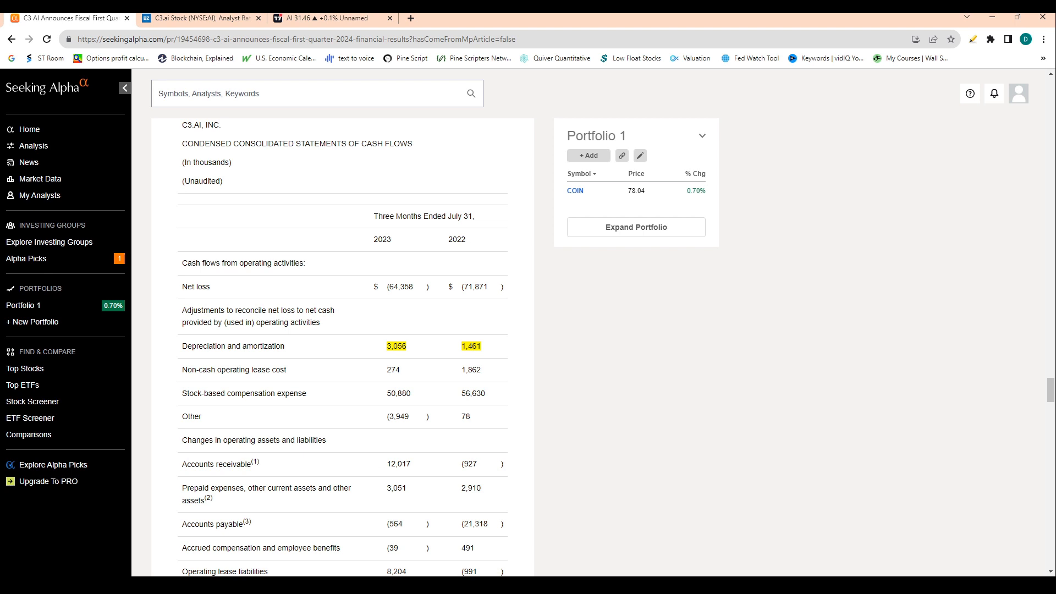
pyautogui.scroll(-3)
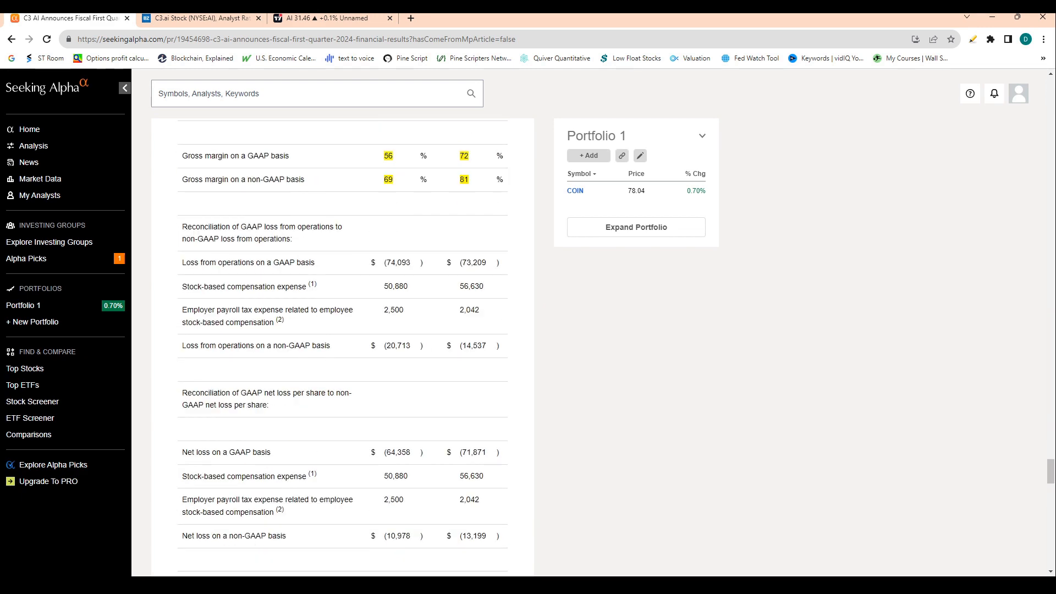
pyautogui.scroll(3)
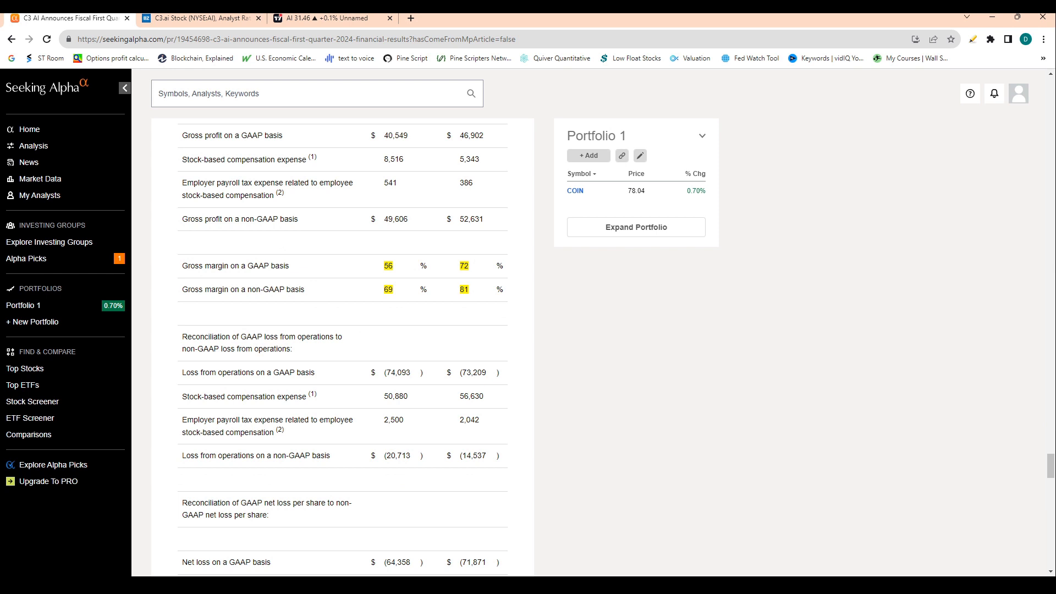
pyautogui.scroll(3)
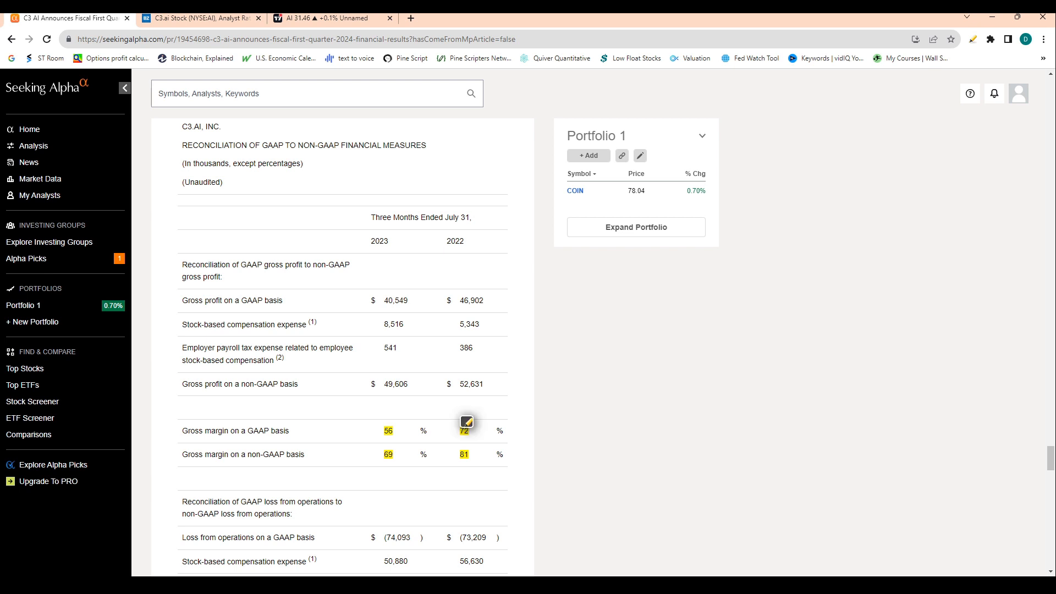
pyautogui.moveTo(465, 427)
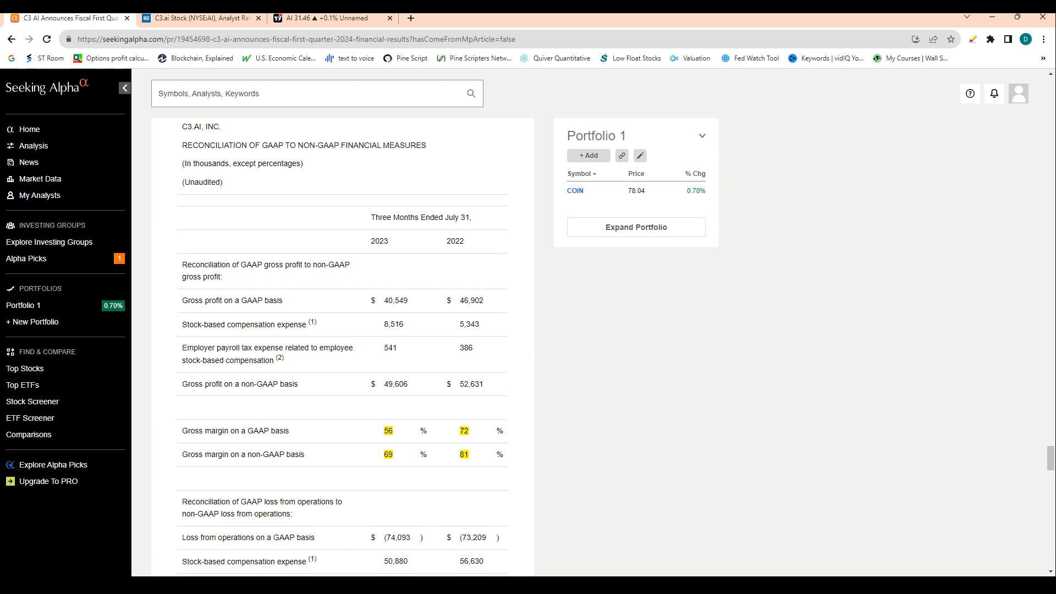
# Step: Scroll to the free cash flow reconciliation at the release's end, then back up to the employer payroll tax table
pyautogui.scroll(-3)
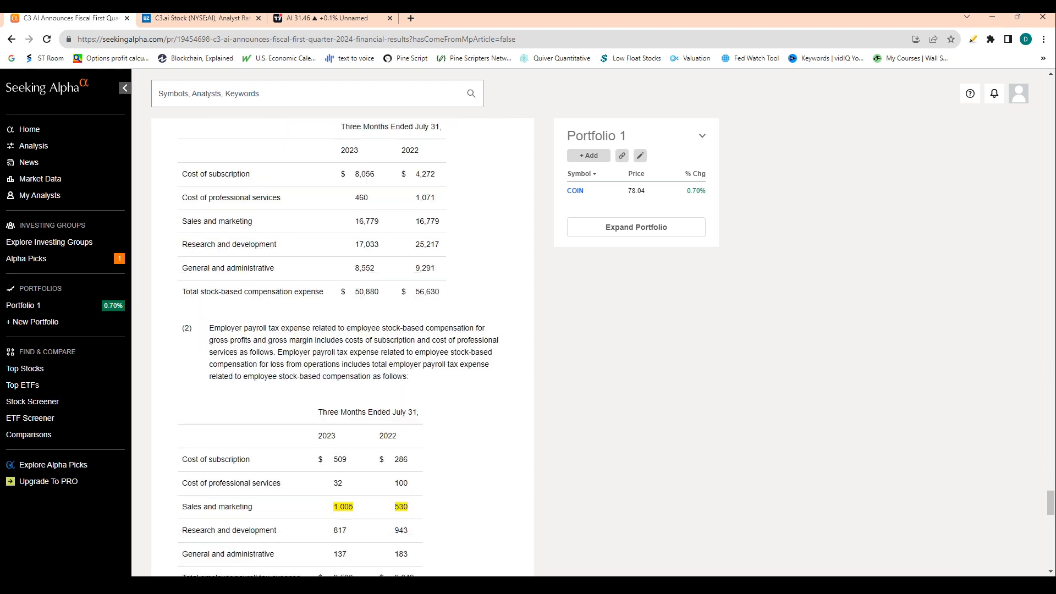
pyautogui.scroll(-3)
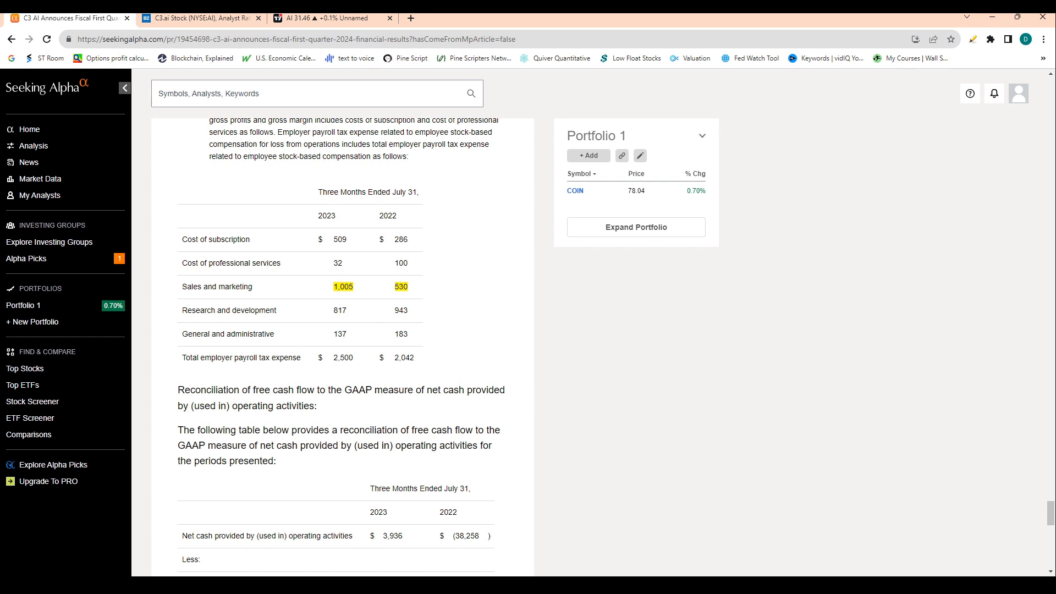
pyautogui.scroll(-3)
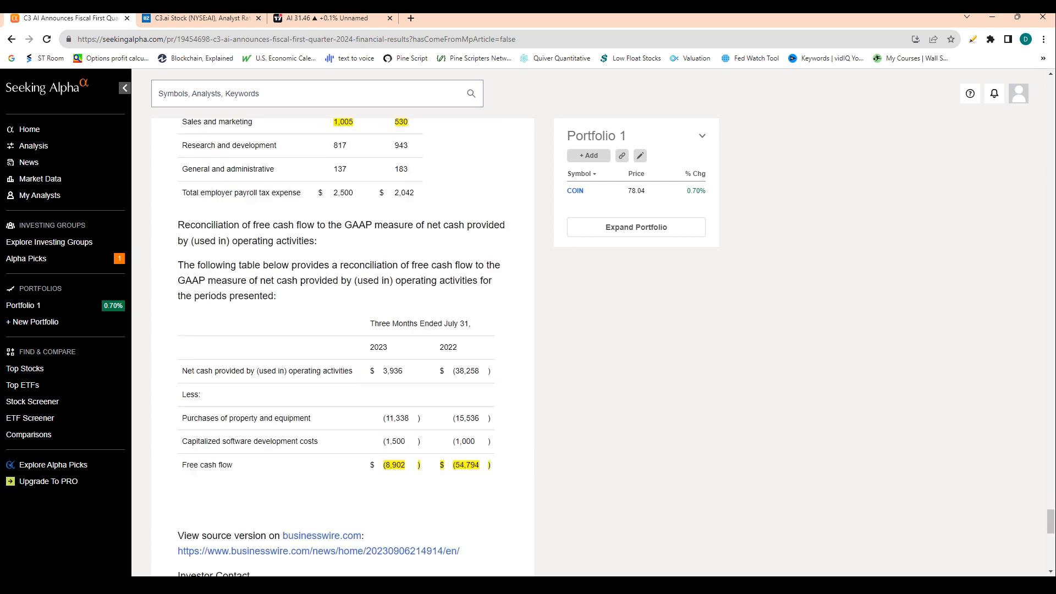
pyautogui.scroll(-3)
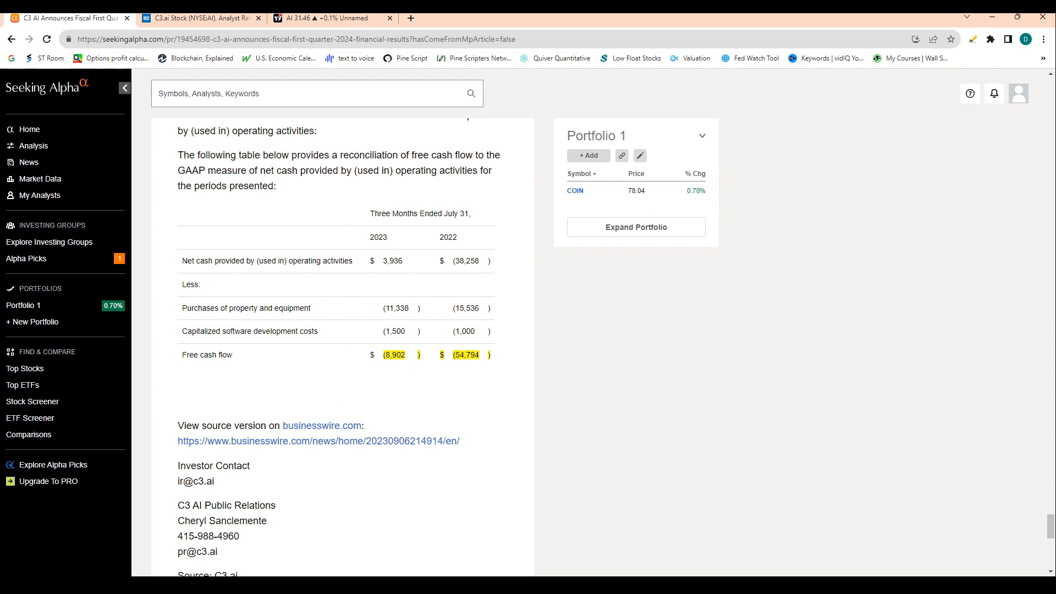
pyautogui.scroll(-3)
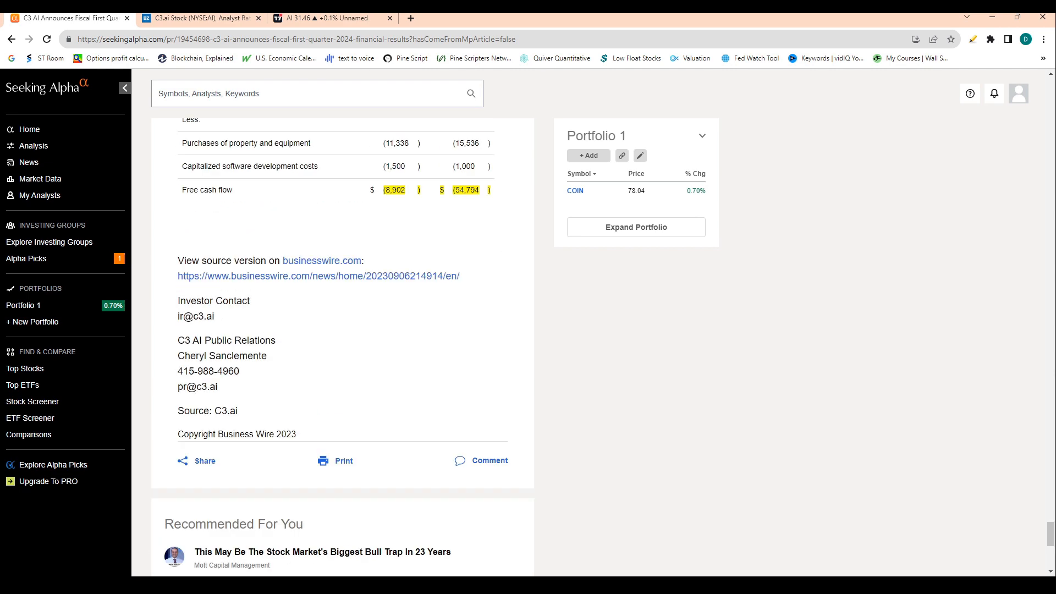
pyautogui.scroll(3)
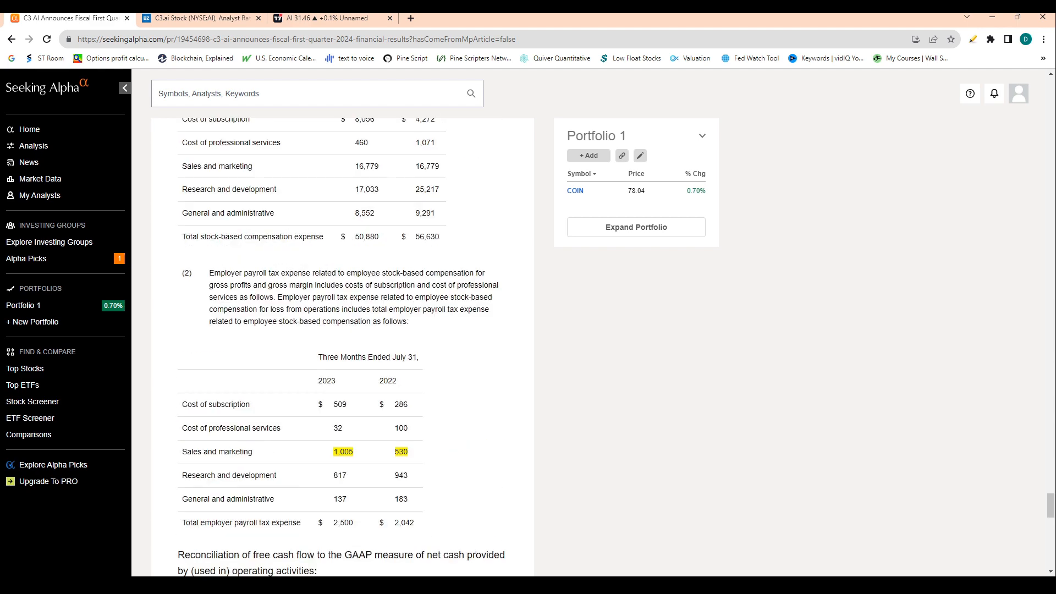
pyautogui.click(330, 18)
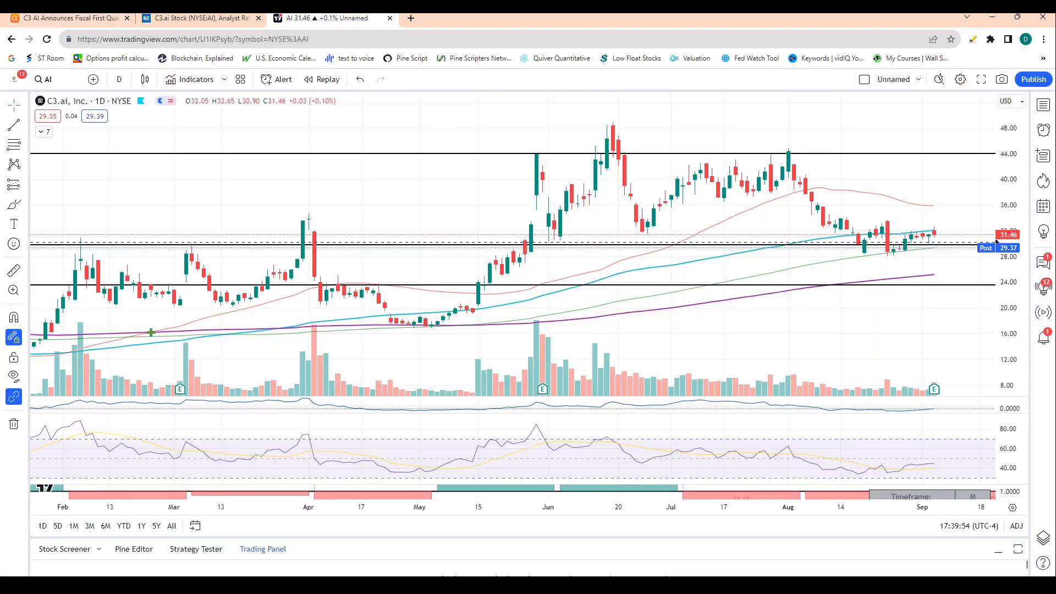
pyautogui.moveTo(728, 252)
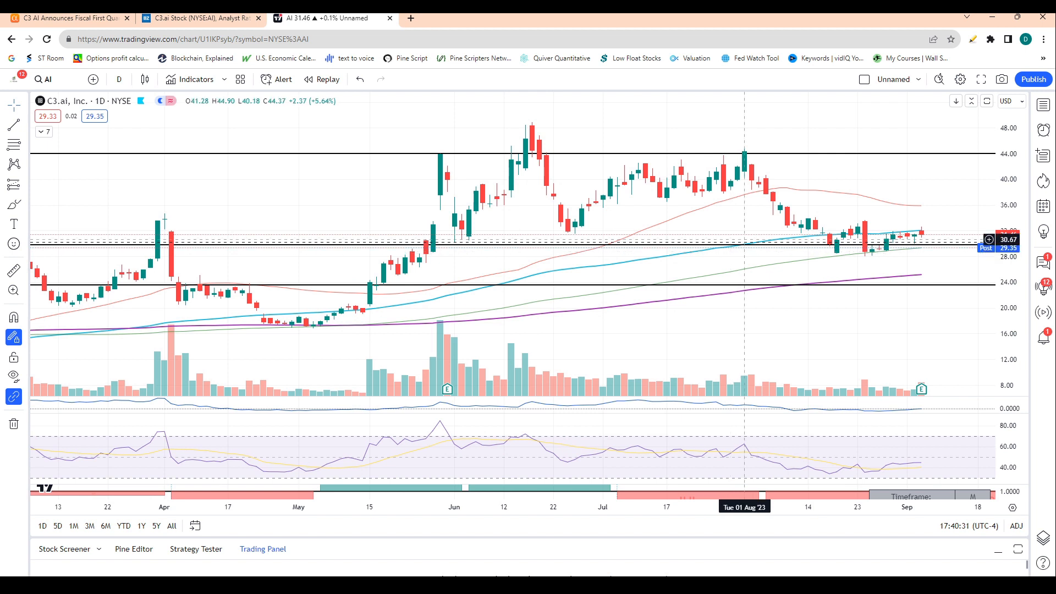
pyautogui.moveTo(738, 233)
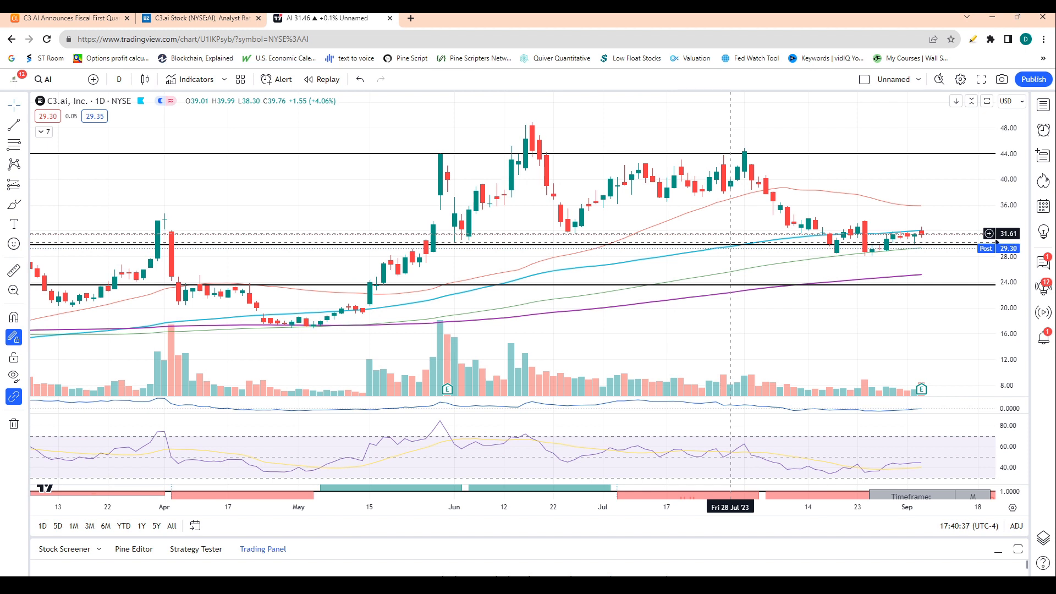
pyautogui.moveTo(716, 263)
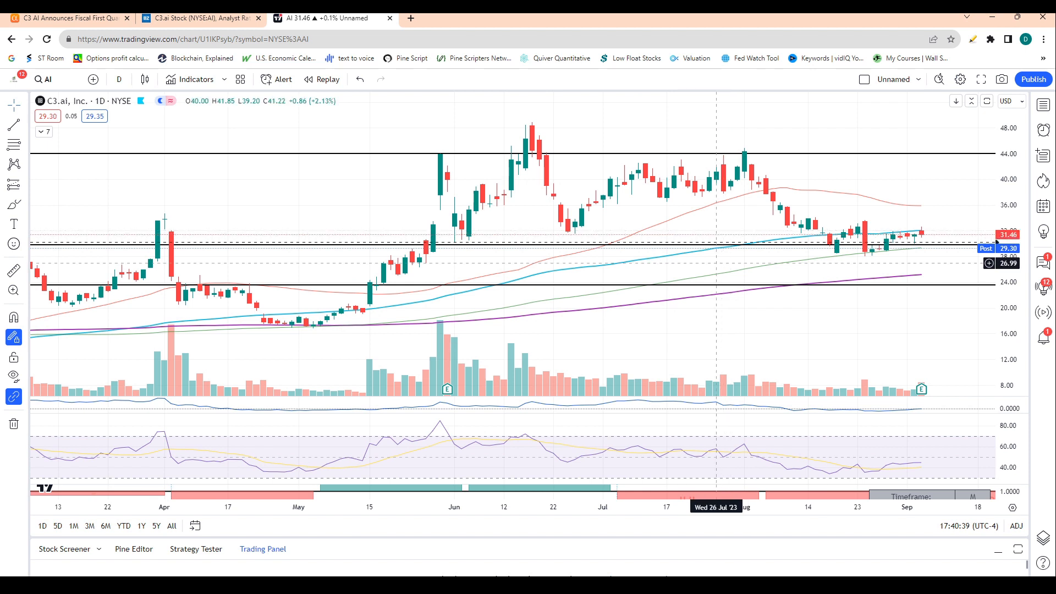
pyautogui.moveTo(928, 240)
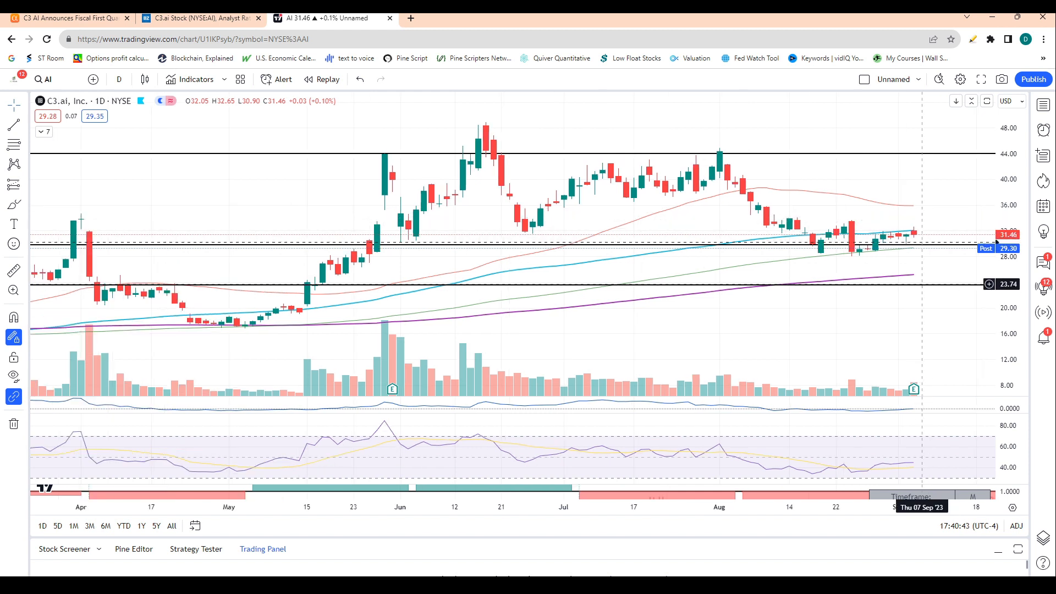
pyautogui.moveTo(843, 274)
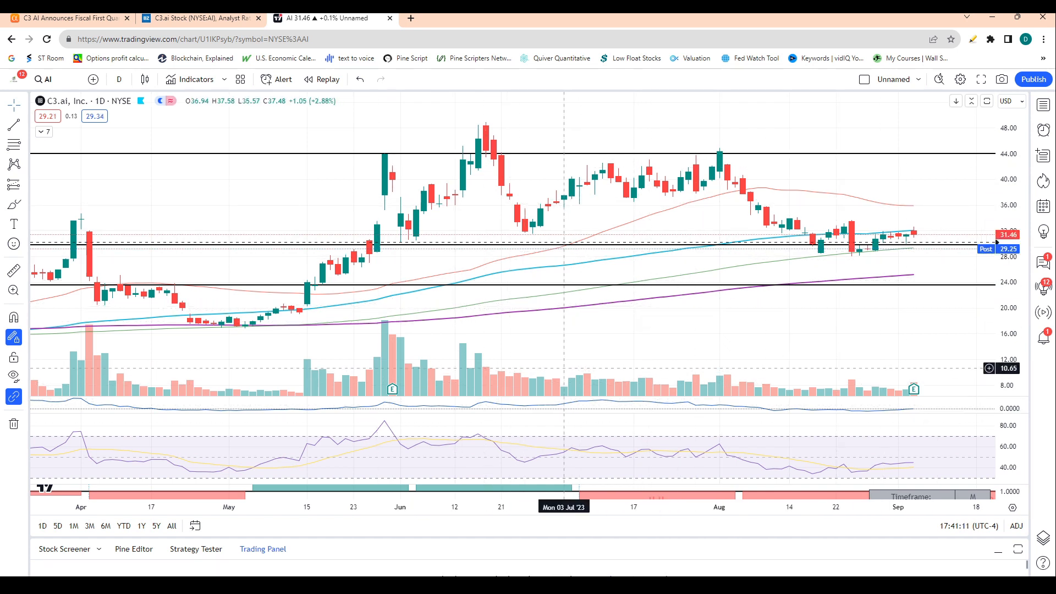
pyautogui.moveTo(564, 243)
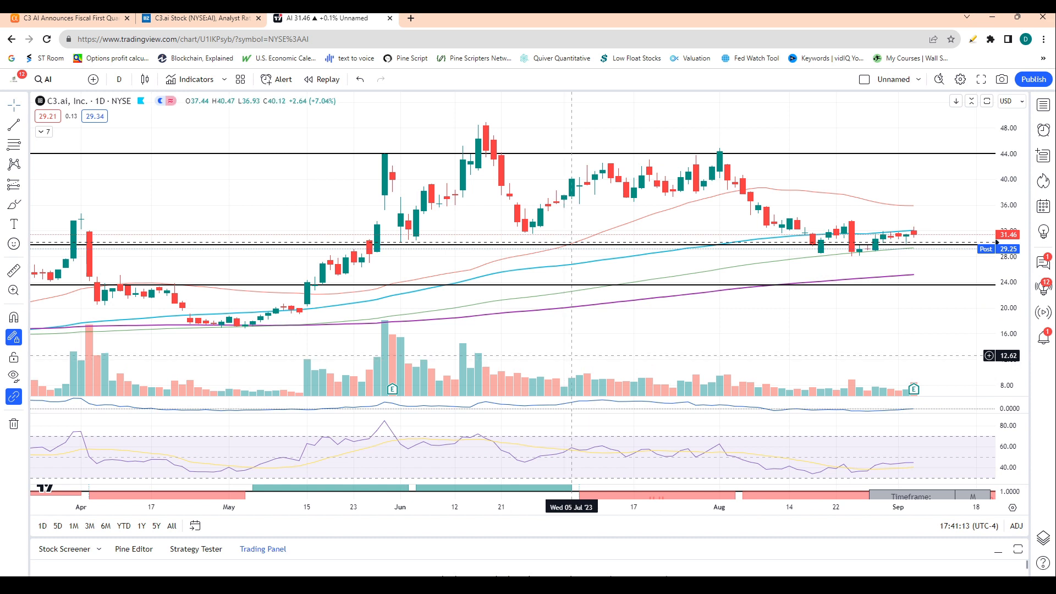
pyautogui.moveTo(888, 255)
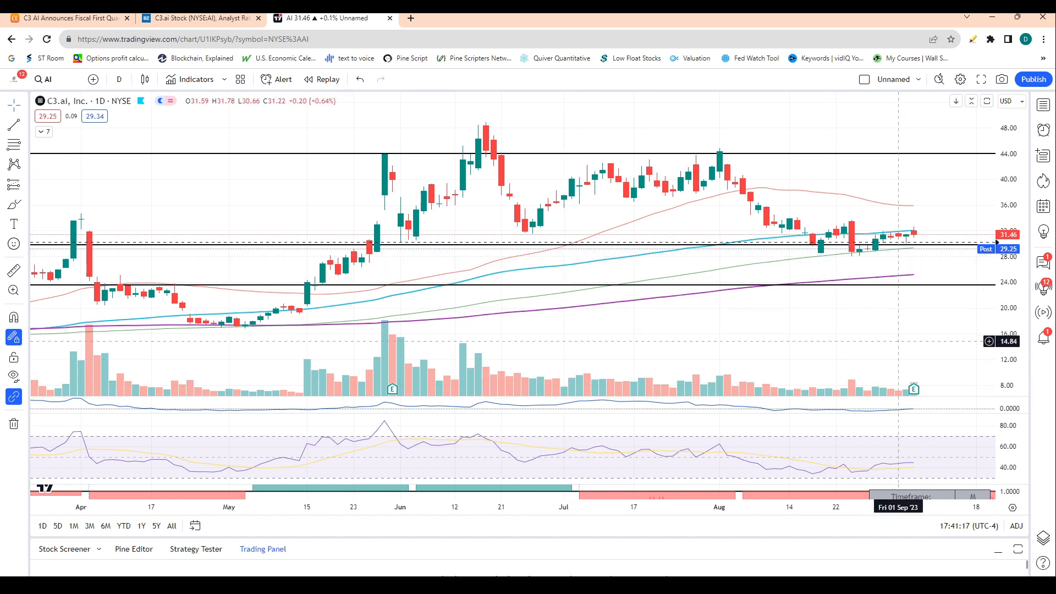
pyautogui.moveTo(904, 247)
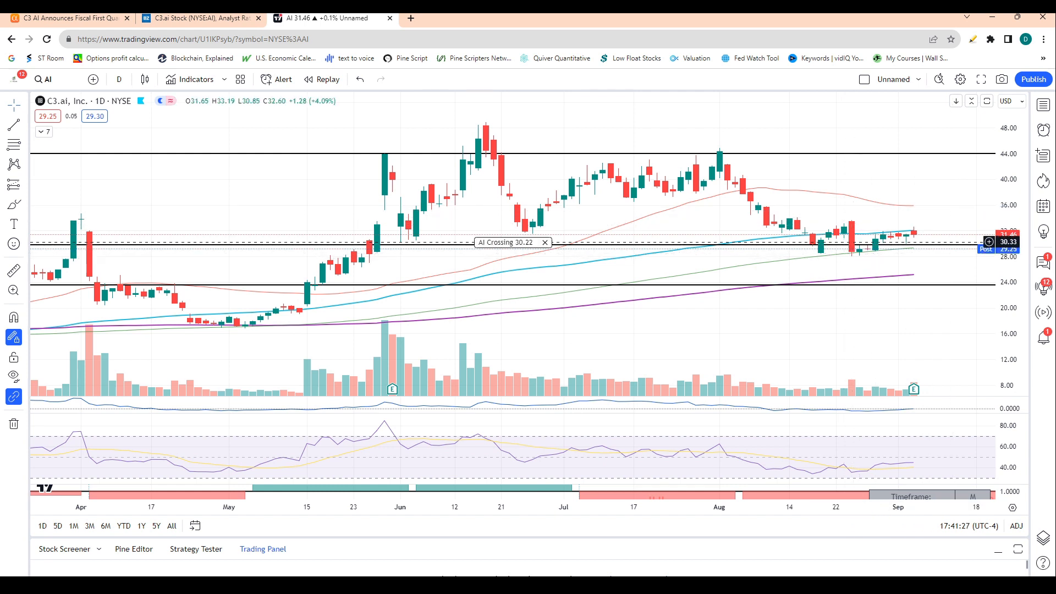
pyautogui.moveTo(844, 249)
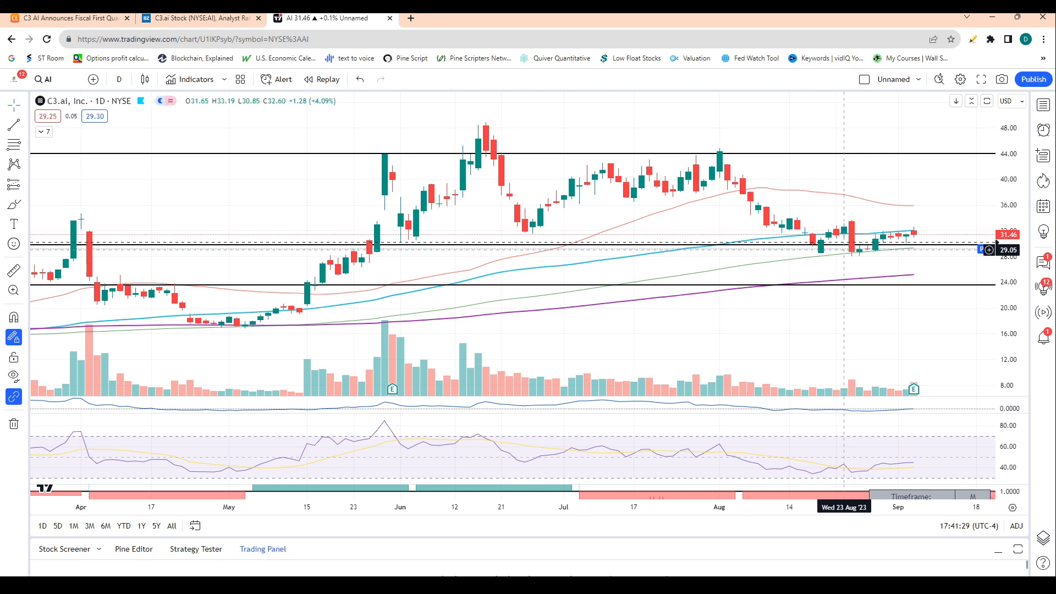
pyautogui.moveTo(532, 244)
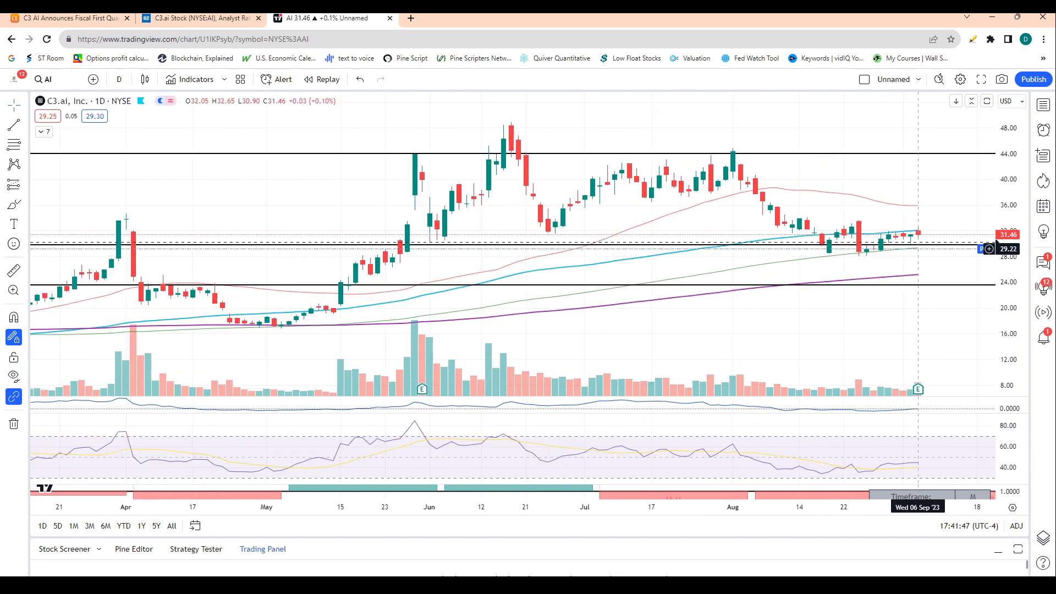
pyautogui.moveTo(988, 274)
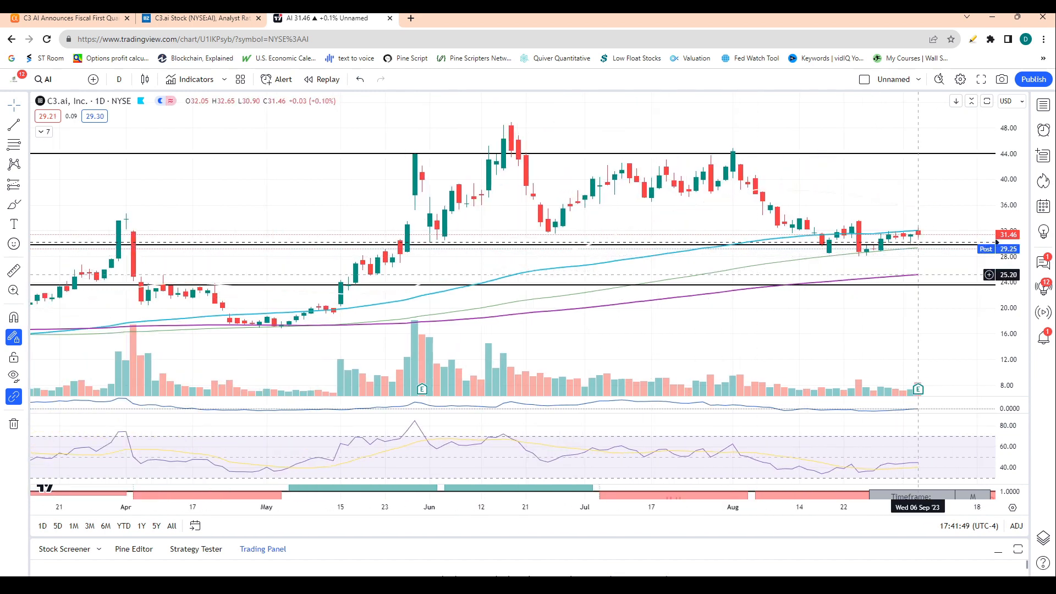
pyautogui.moveTo(903, 274)
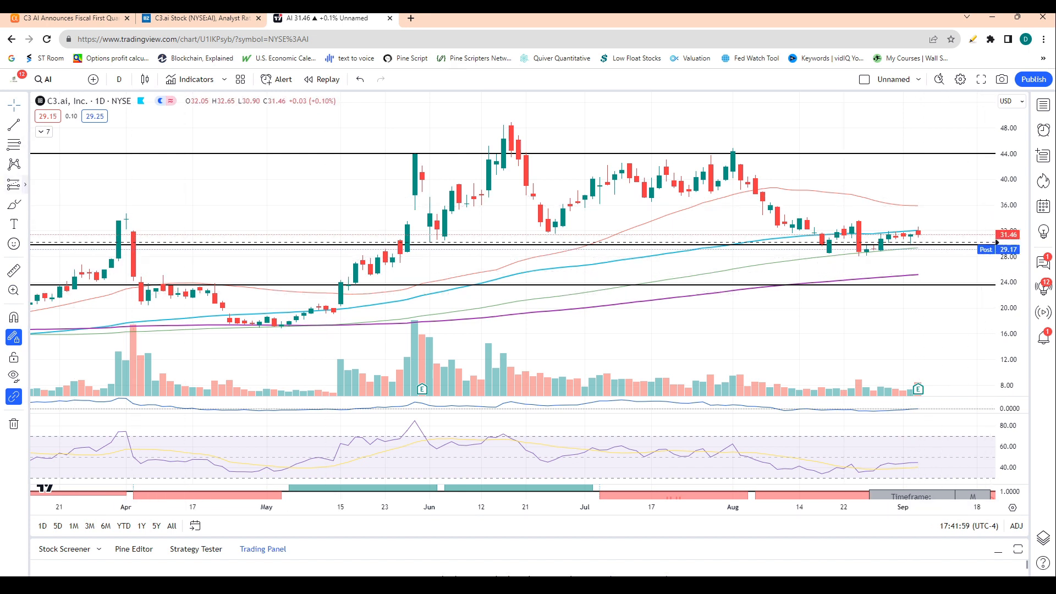
pyautogui.click(13, 202)
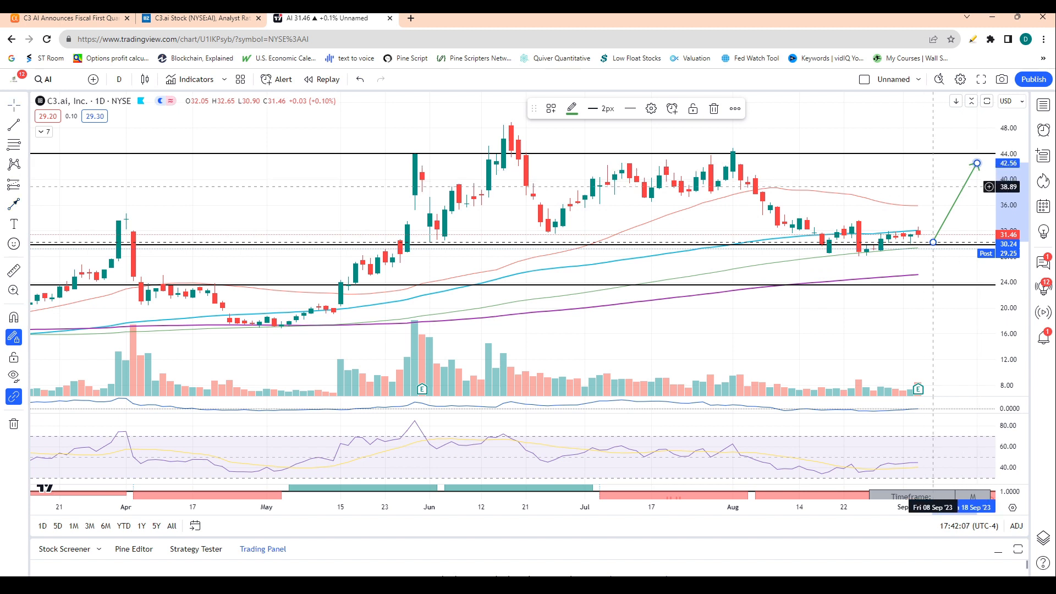
pyautogui.moveTo(987, 171)
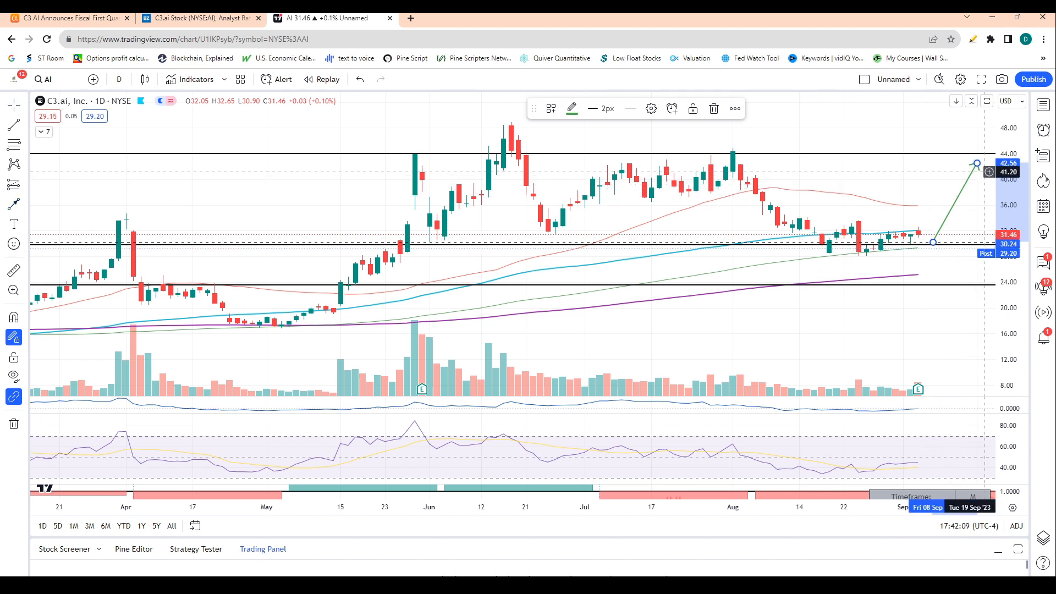
pyautogui.moveTo(894, 207)
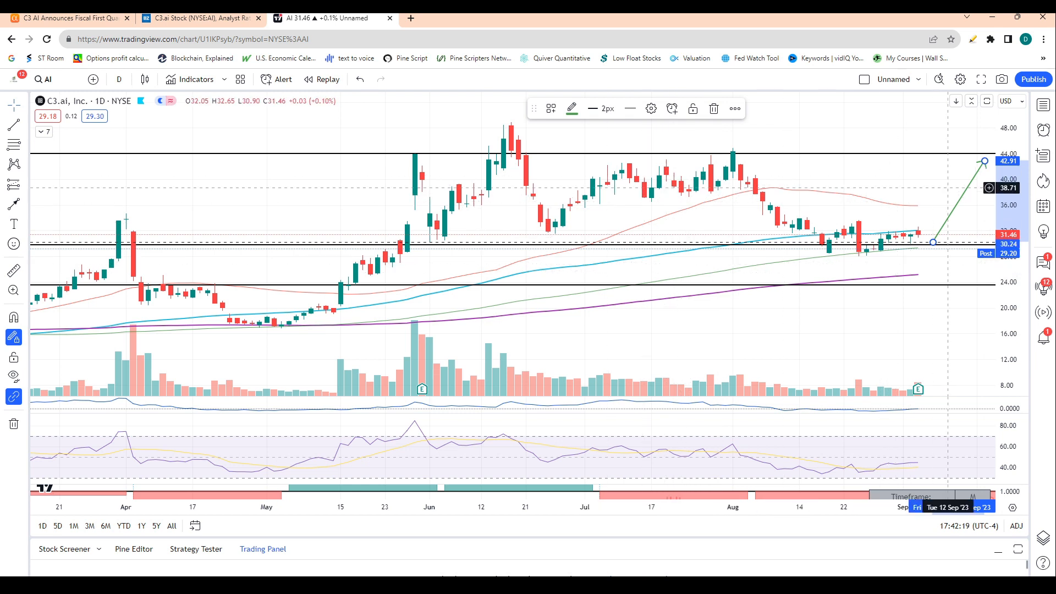
pyautogui.moveTo(761, 322)
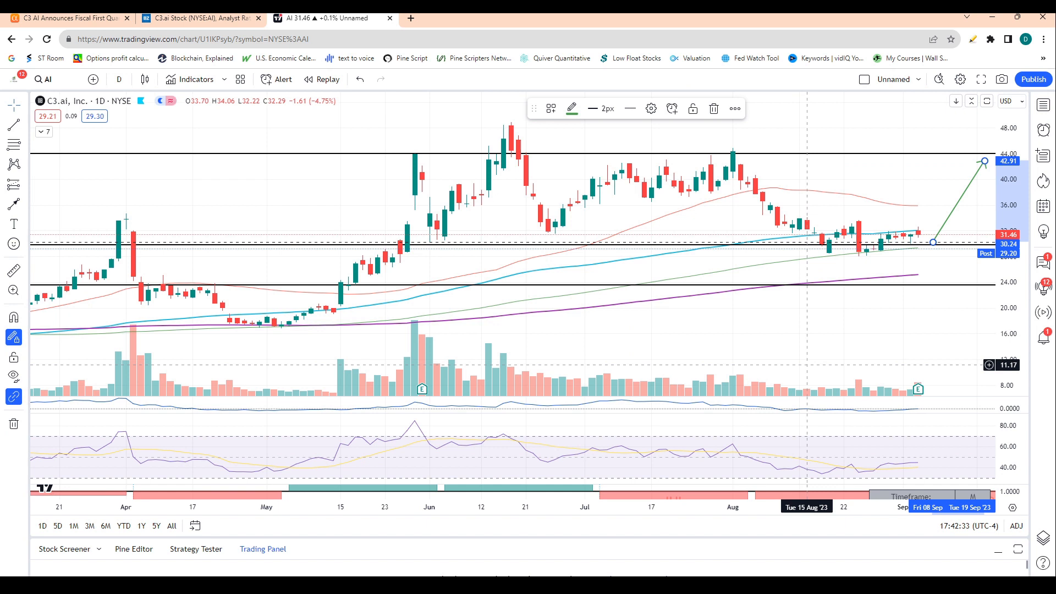
pyautogui.moveTo(813, 364)
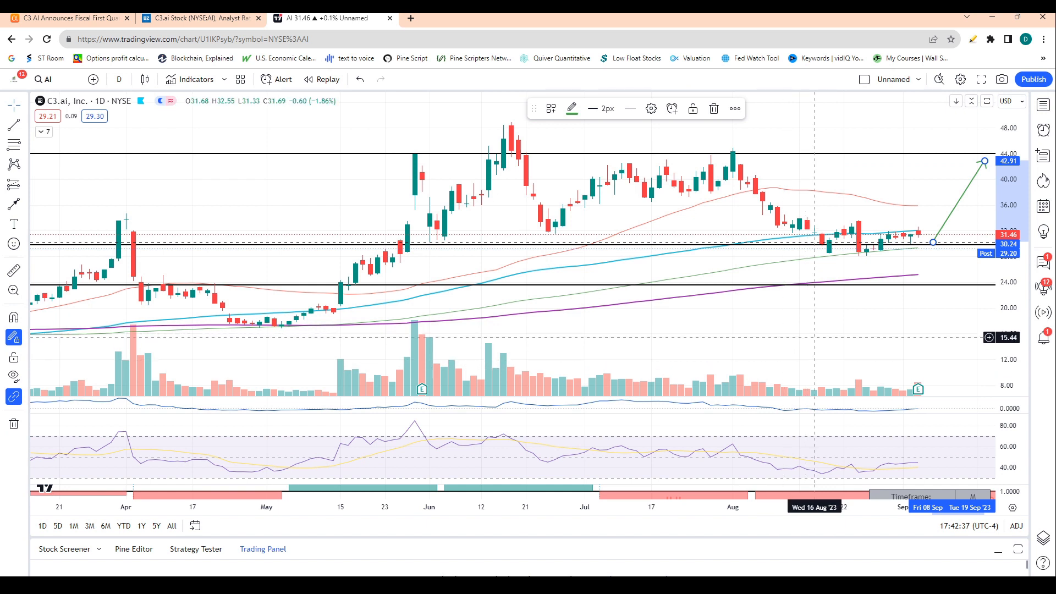